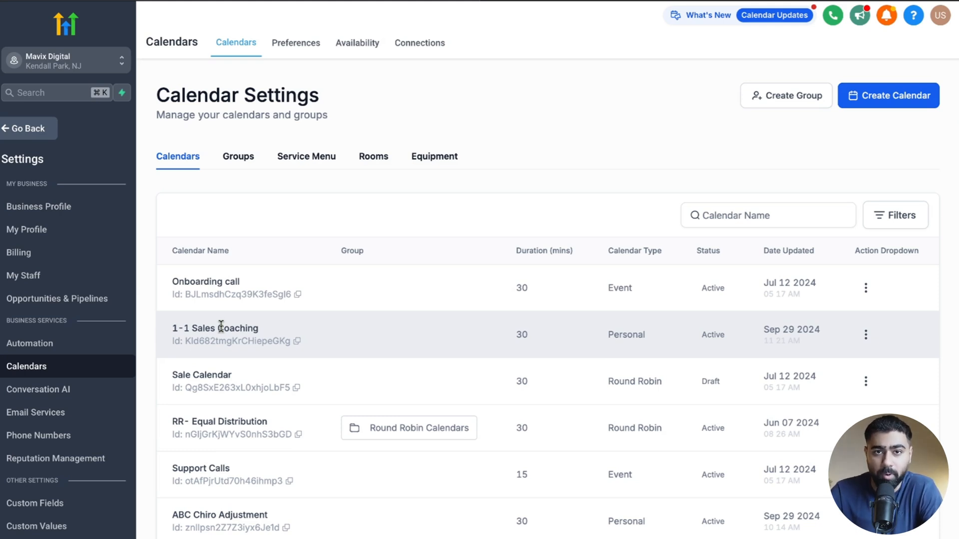
mouse_move(709, 330)
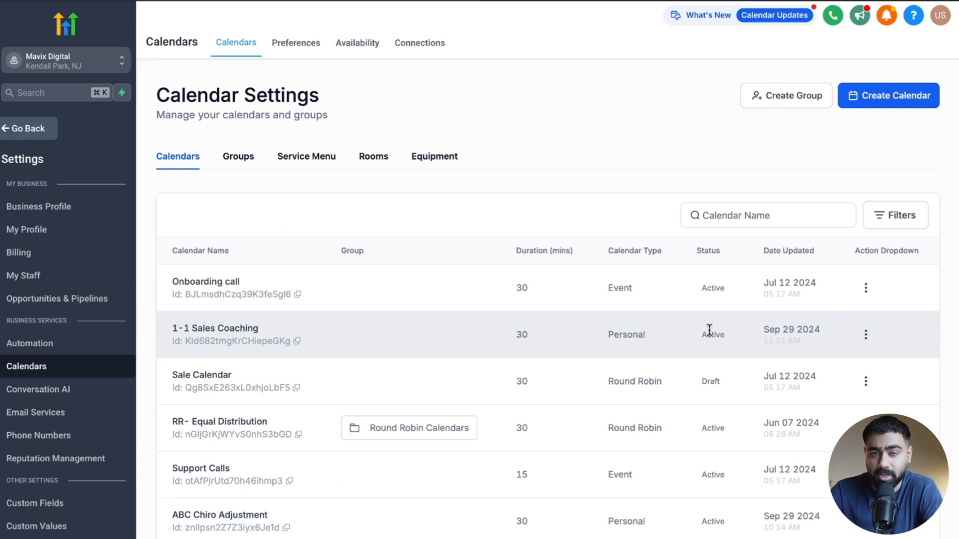
Open the action menu on the 1-1 Sales Coaching calendar row.
click(865, 334)
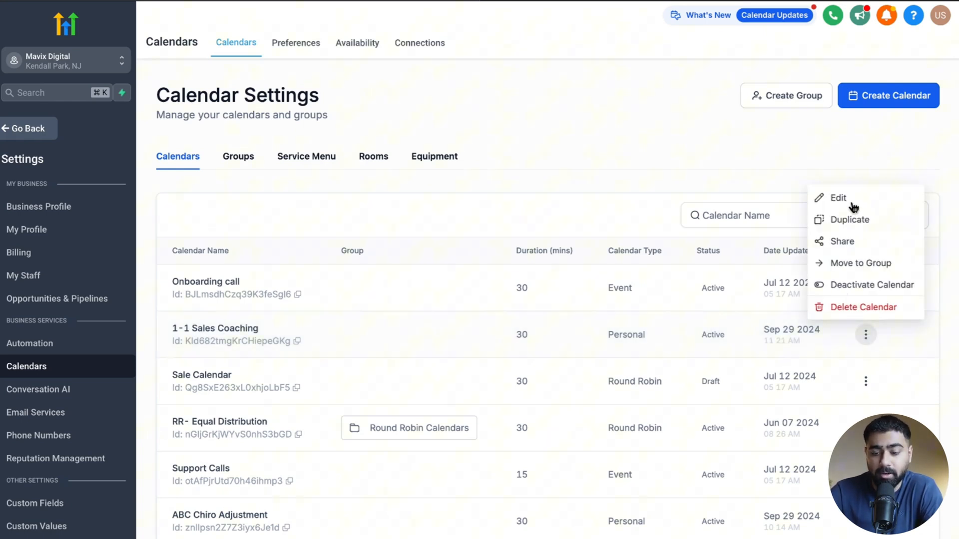
Edit 1-1 Sales Coaching and switch on the Recurring meeting toggle under Availability.
click(838, 198)
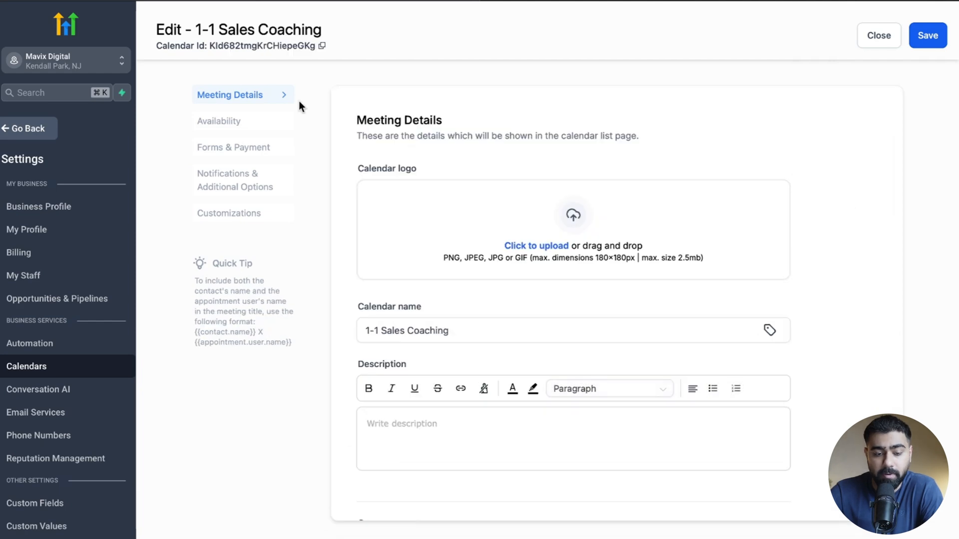
click(219, 121)
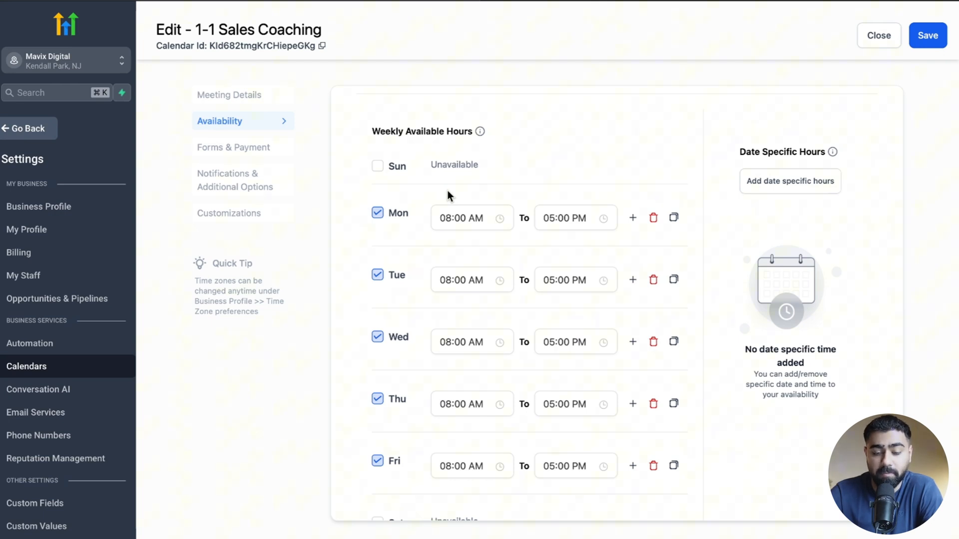
scroll(down, 3)
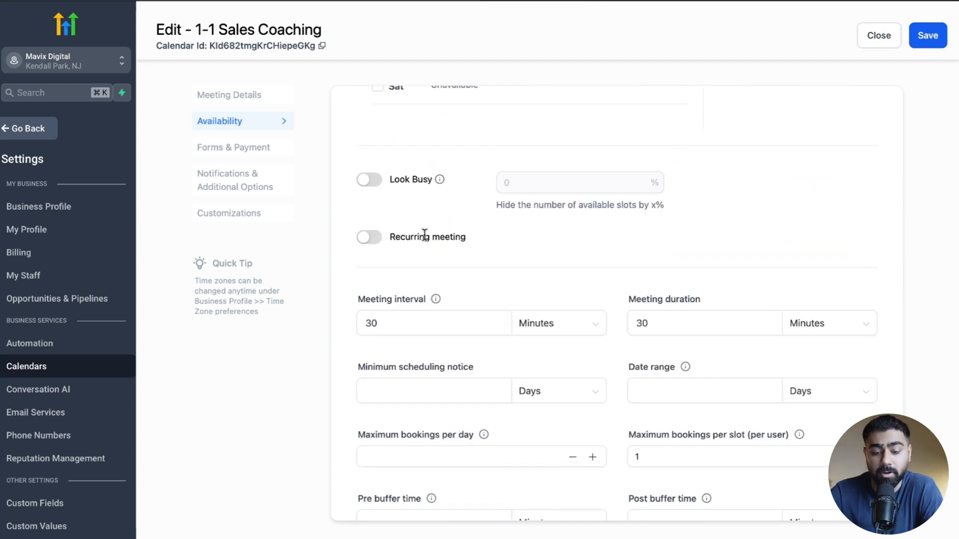
click(368, 237)
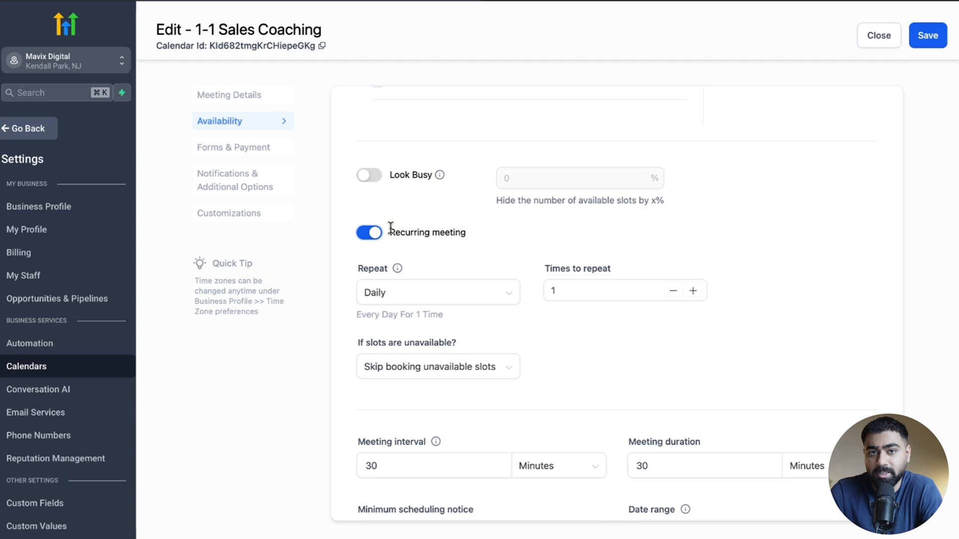
click(369, 232)
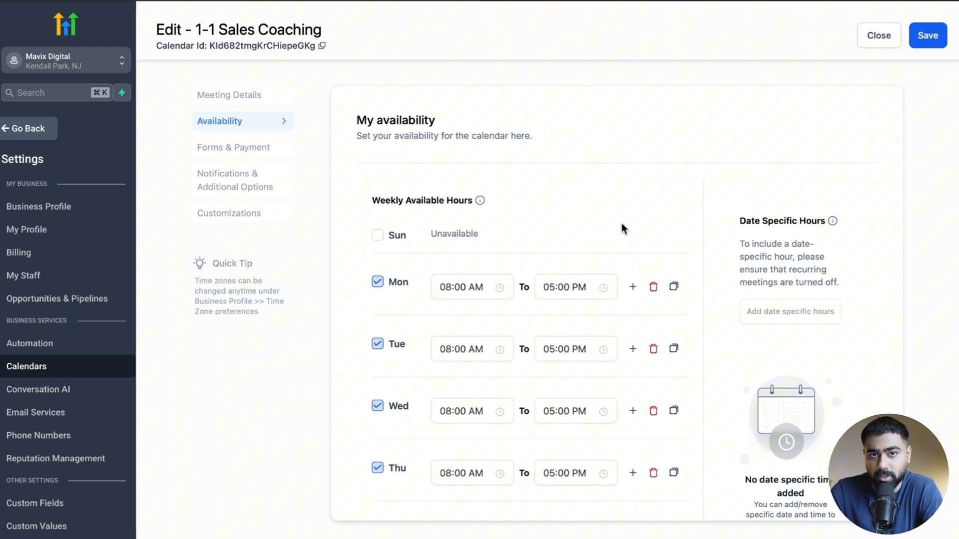
scroll(down, 3)
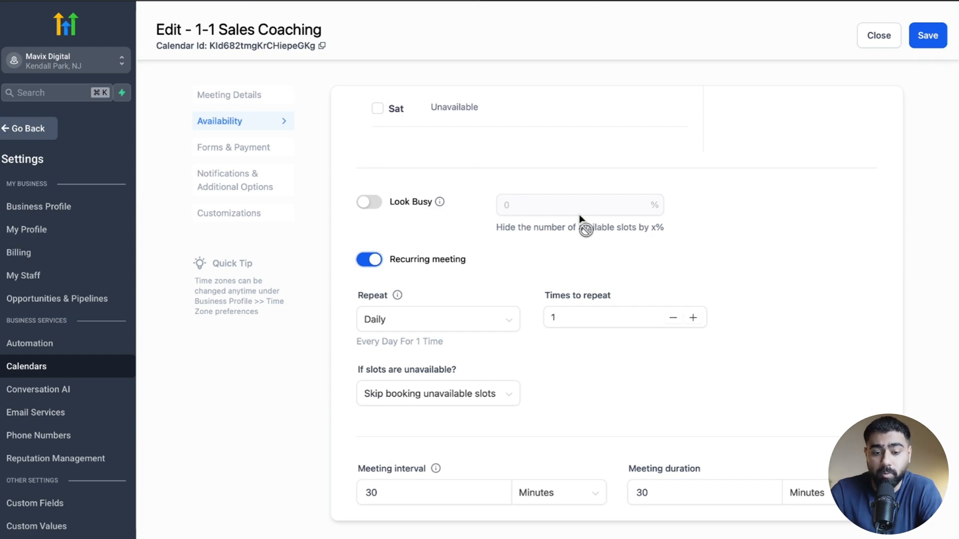
mouse_move(418, 271)
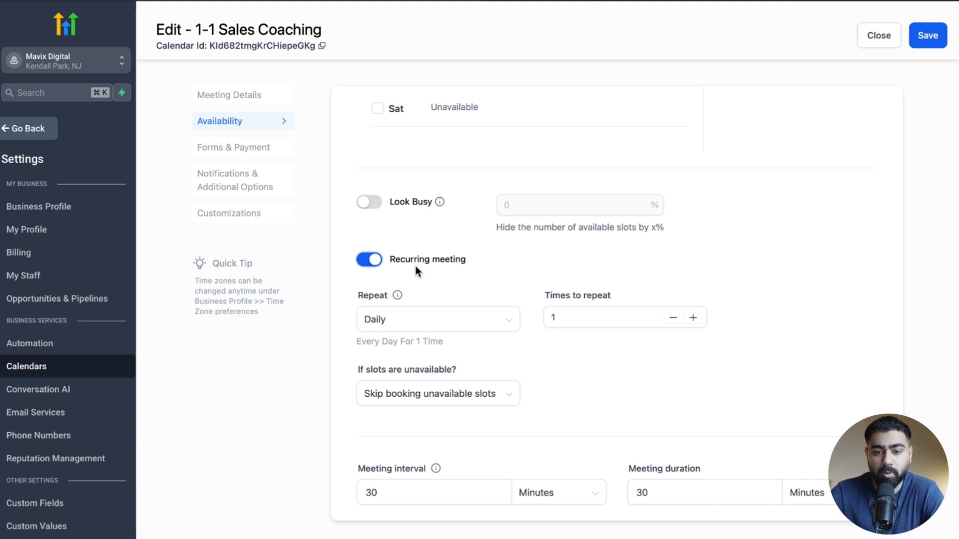
scroll(down, 3)
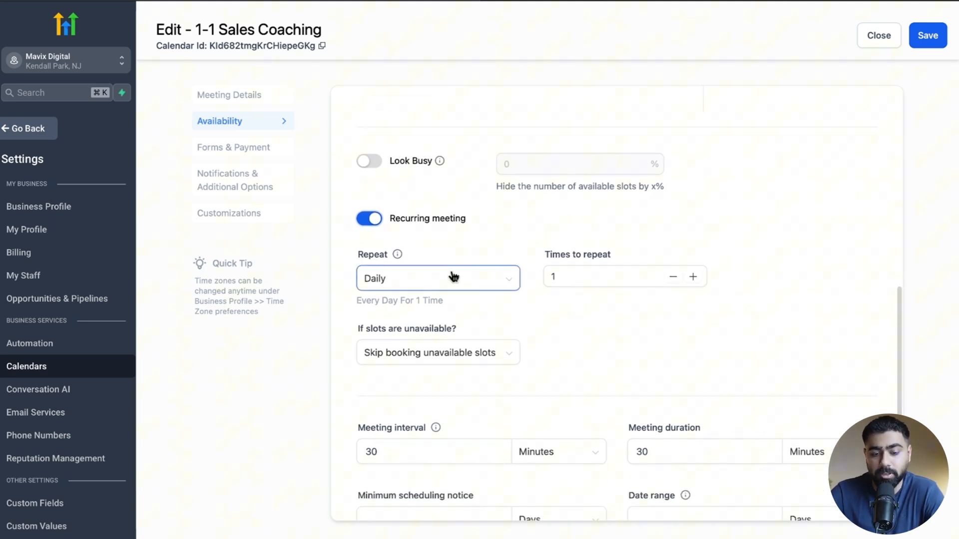
Set the recurring meeting to repeat Weekly, 4 times.
click(438, 279)
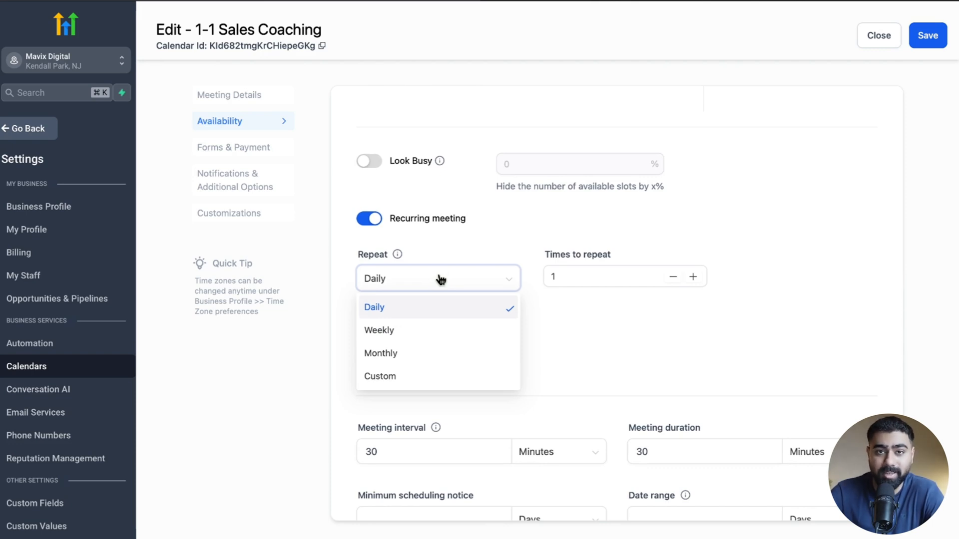
click(380, 377)
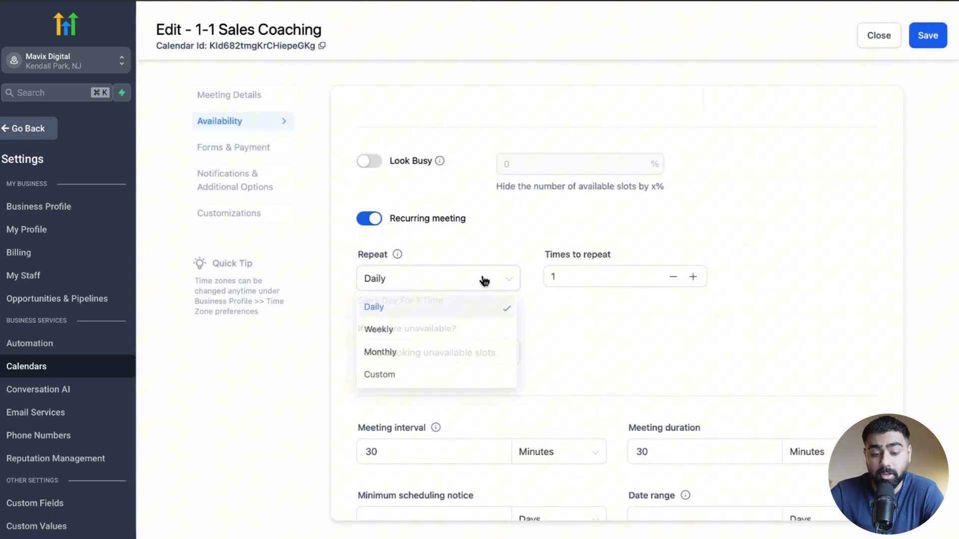
click(379, 329)
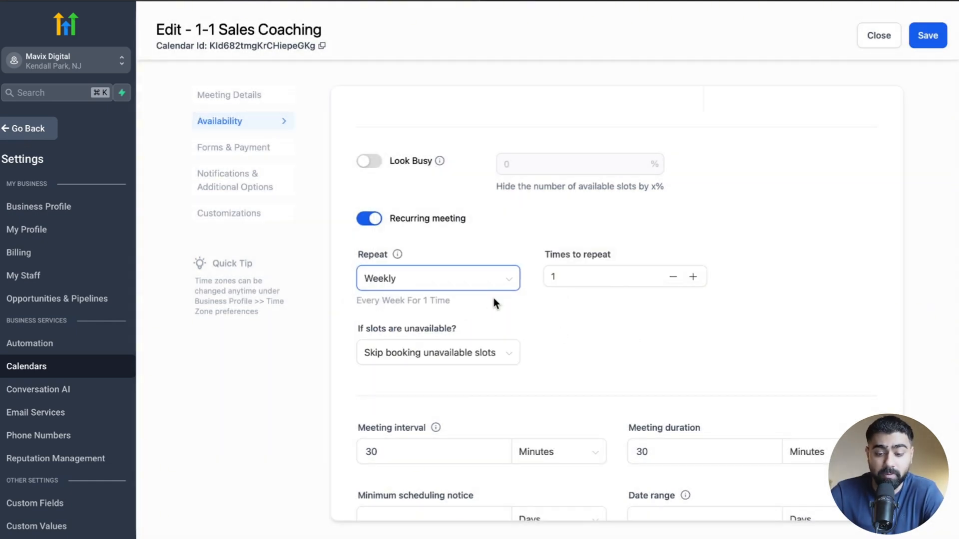
click(611, 276)
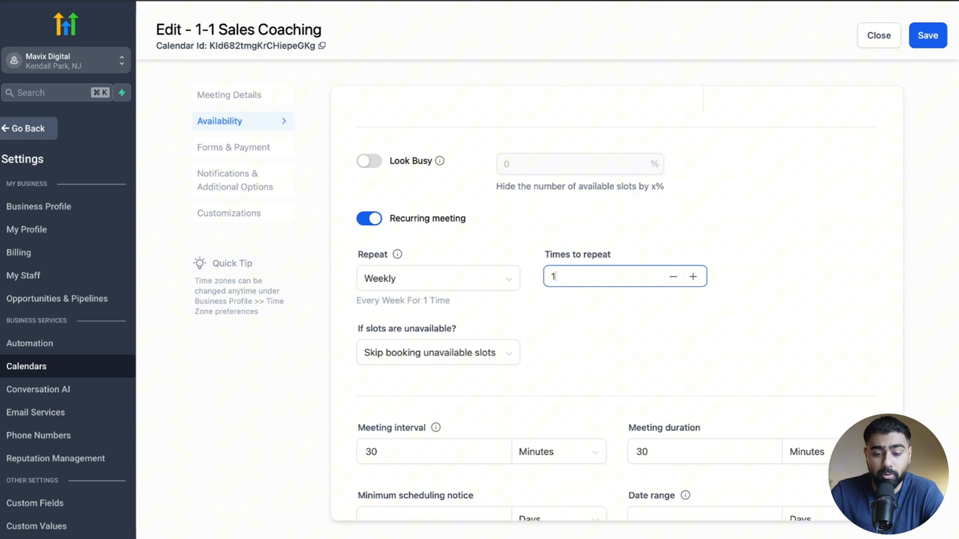
text(4)
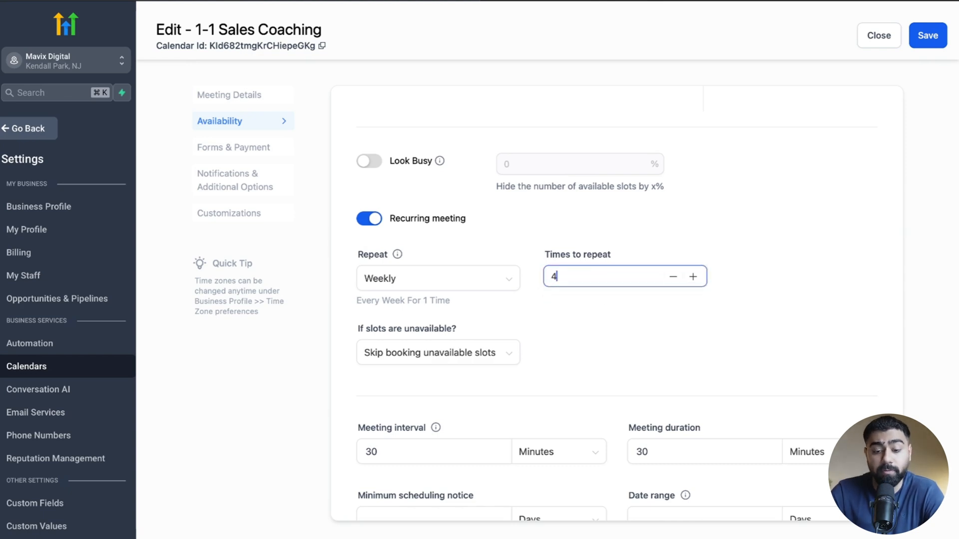
text(25)
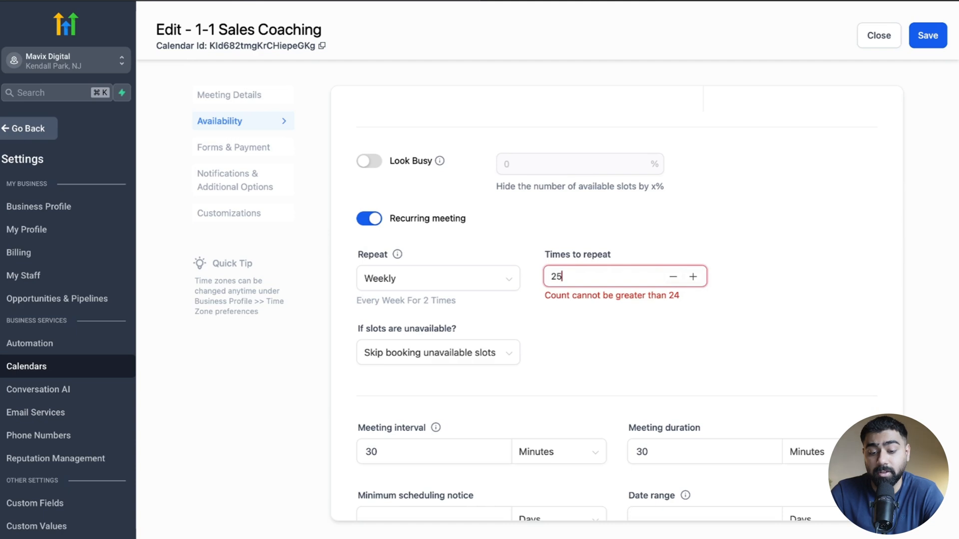
text(24)
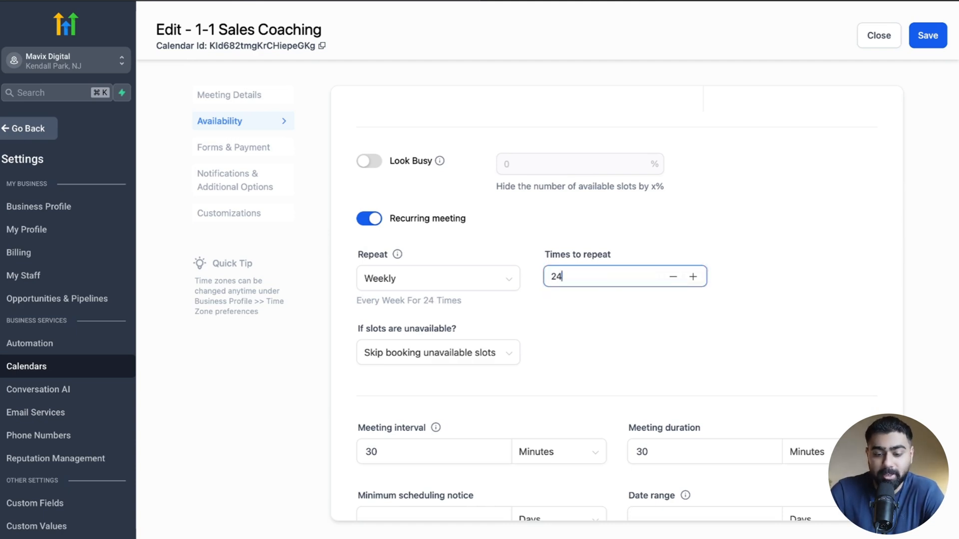
text(4)
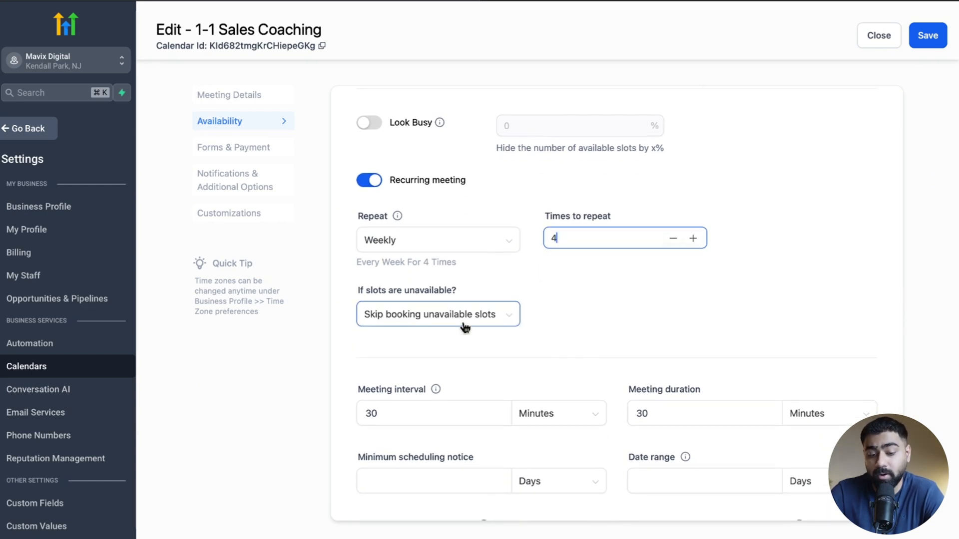
Choose to continue booking when recurring slots are unavailable.
click(437, 314)
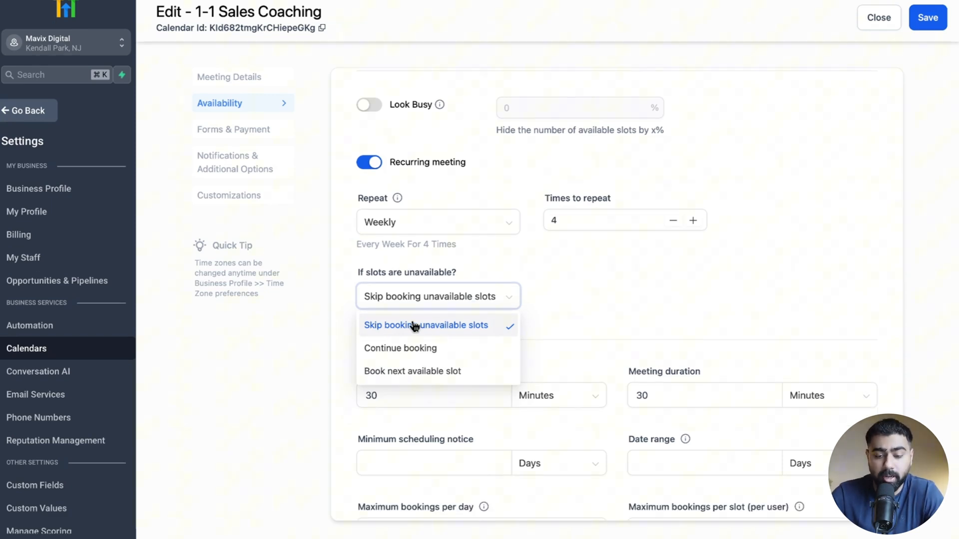
click(618, 220)
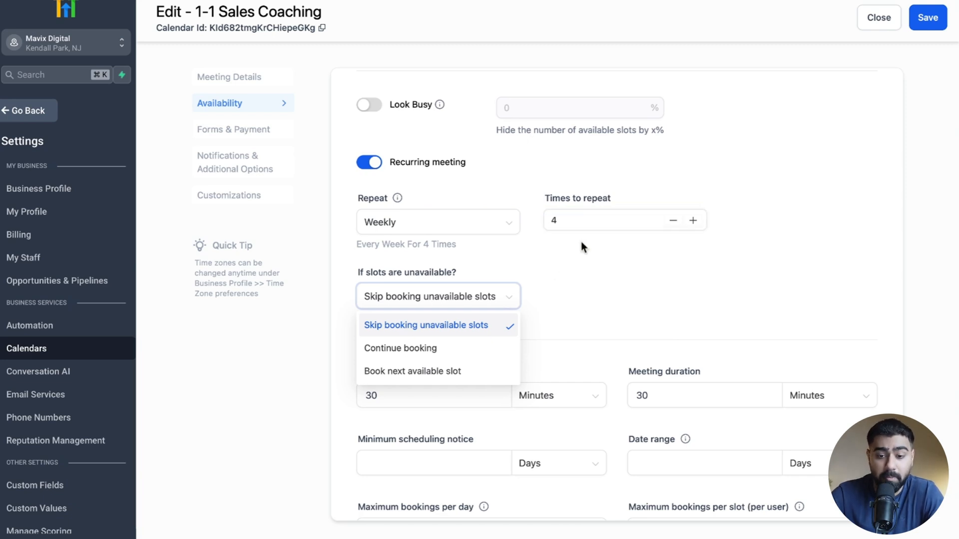
mouse_move(445, 329)
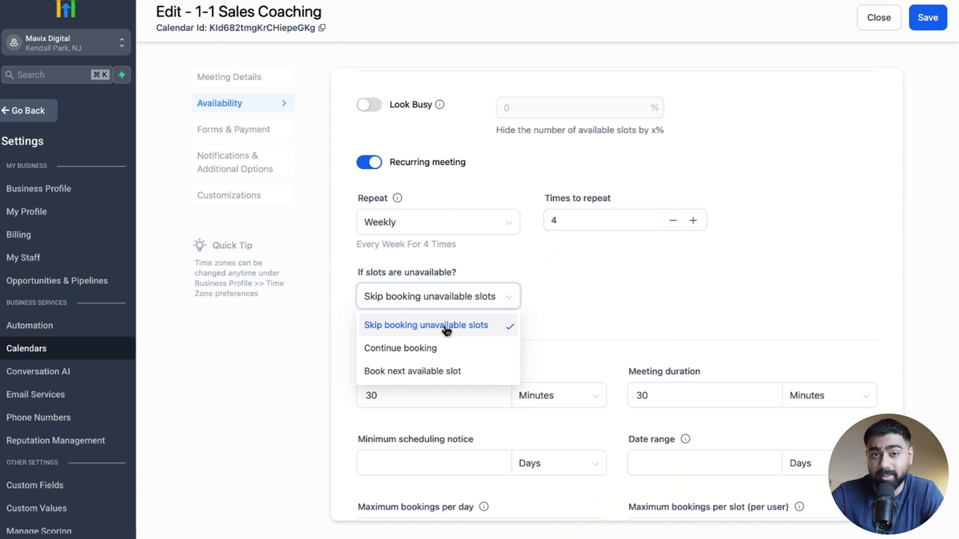
click(400, 349)
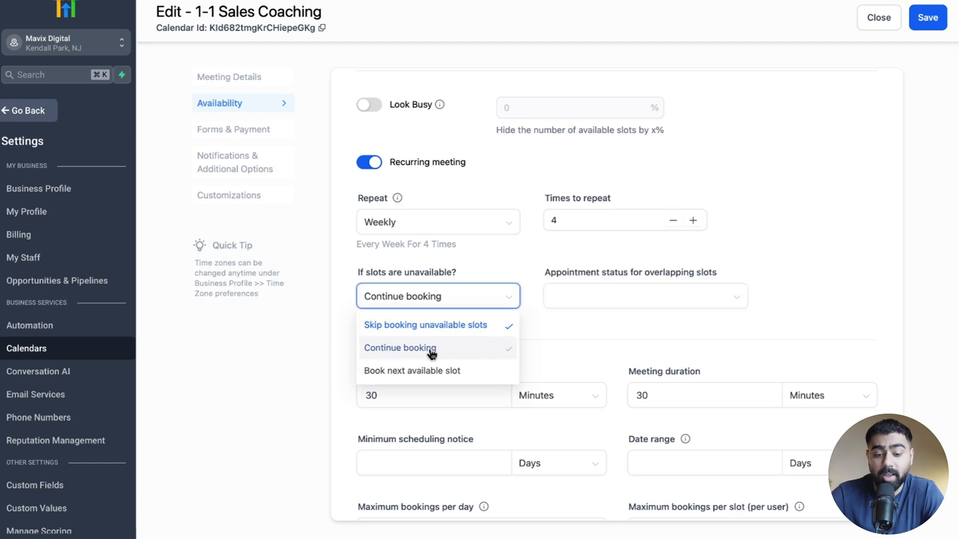
click(400, 349)
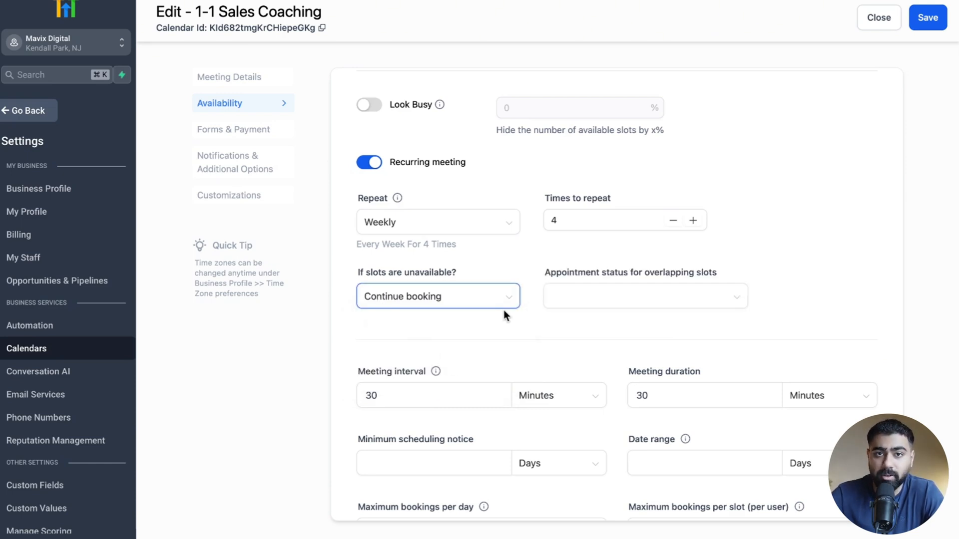
mouse_move(567, 238)
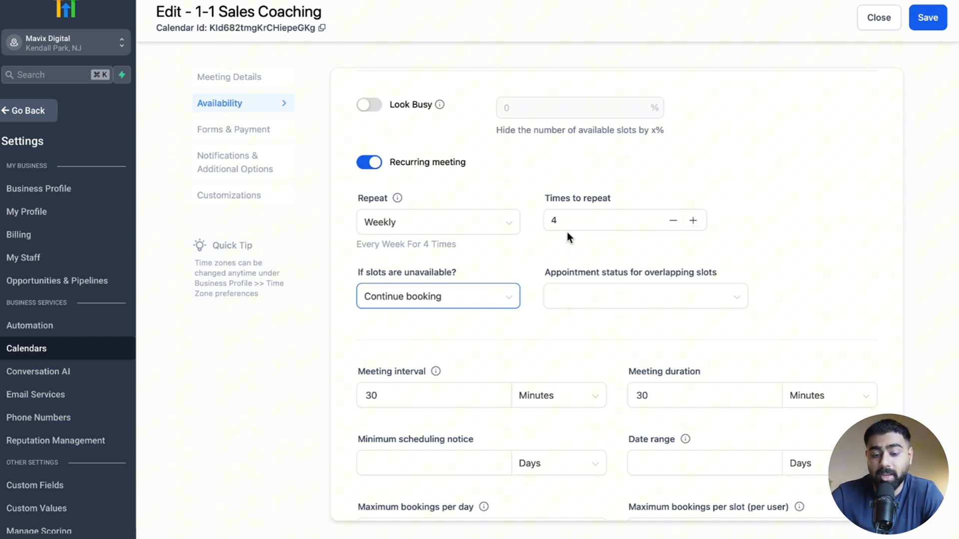
Mark overlapping recurring bookings with Unconfirmed appointment status.
click(644, 296)
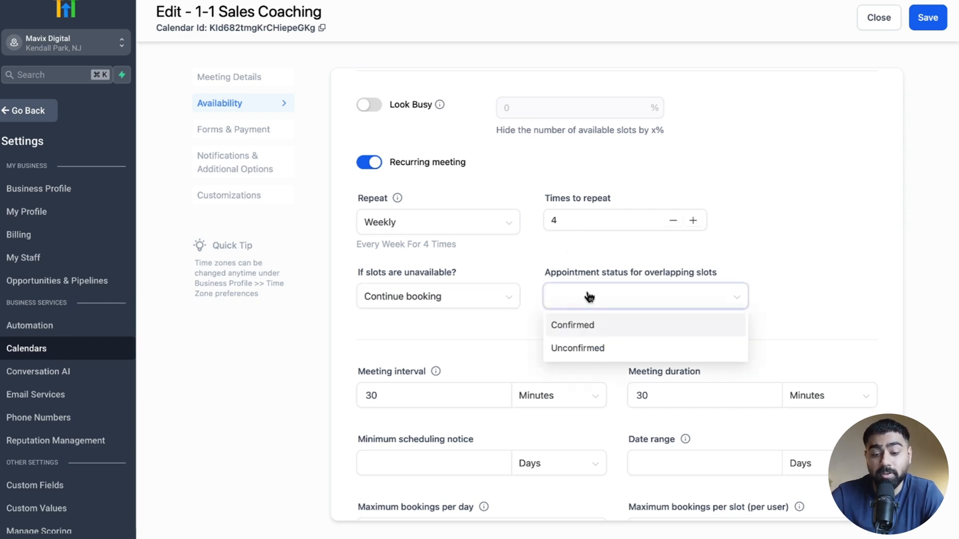
mouse_move(663, 282)
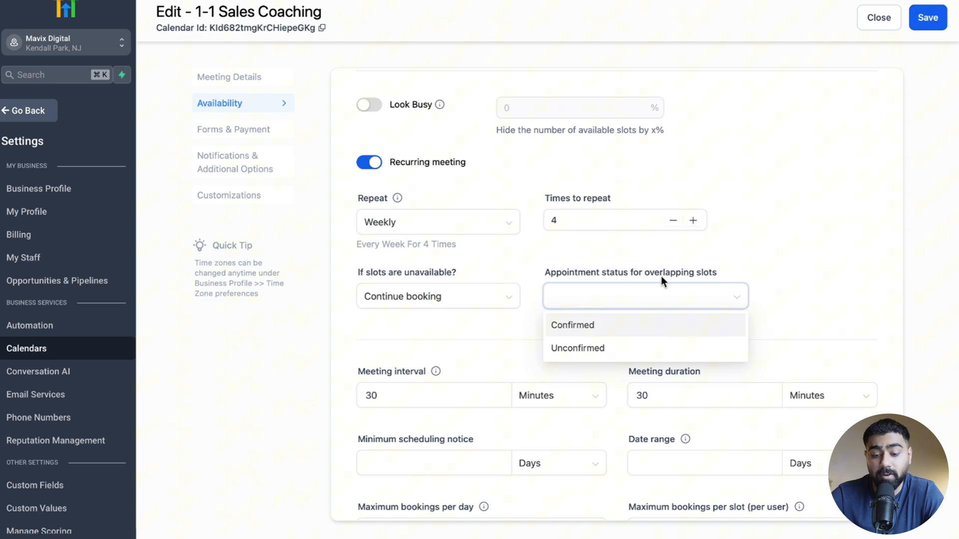
mouse_move(584, 330)
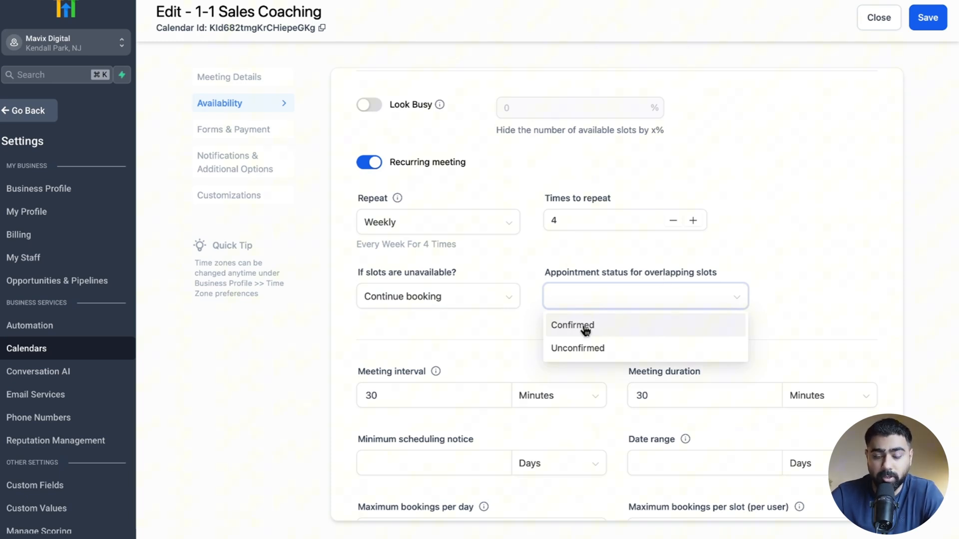
click(577, 348)
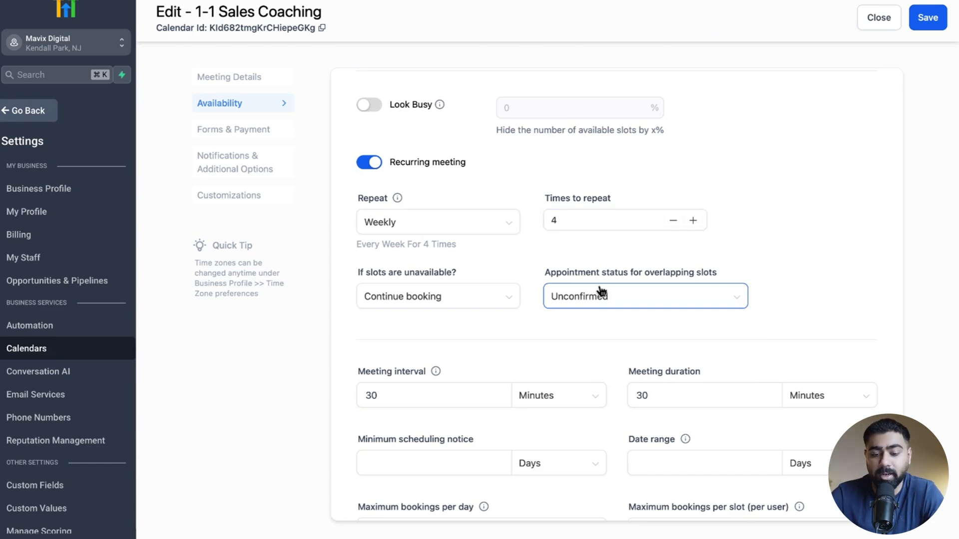
click(438, 296)
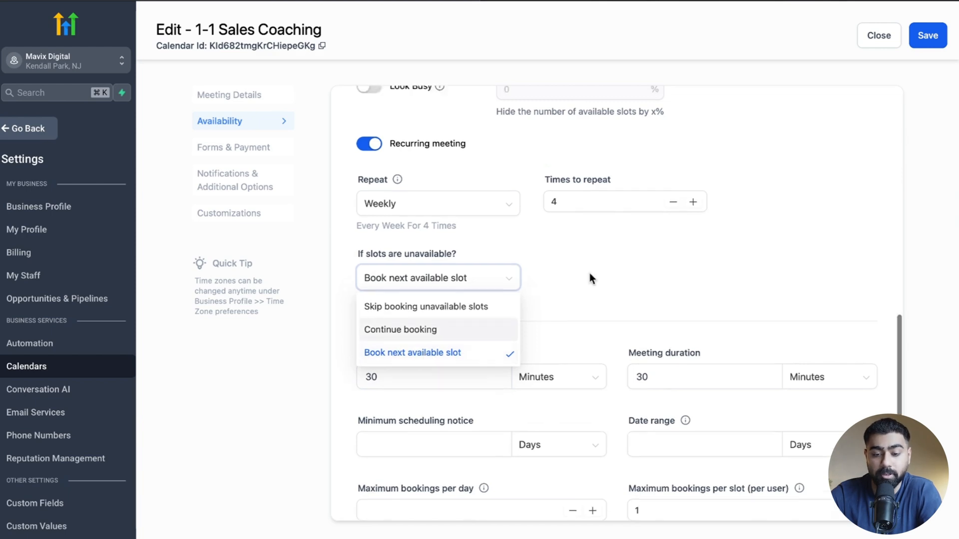
Keep 'Book next available slot' after reviewing the Monday–Friday 8 AM–5 PM hours.
click(368, 143)
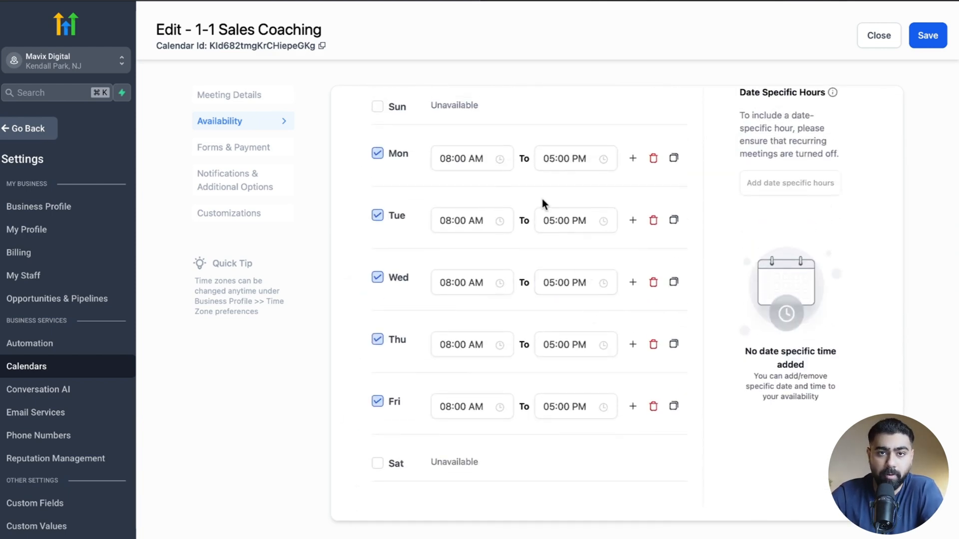
scroll(down, 3)
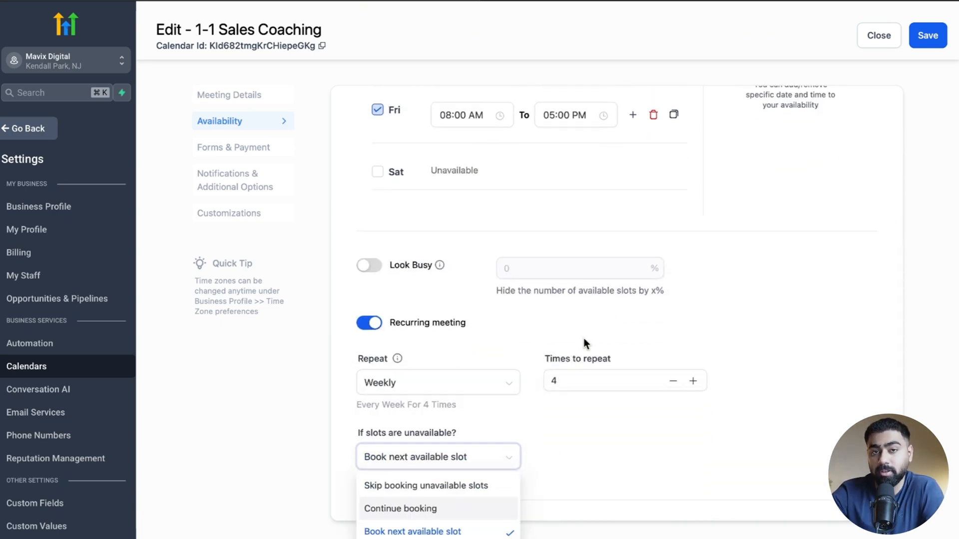
click(438, 457)
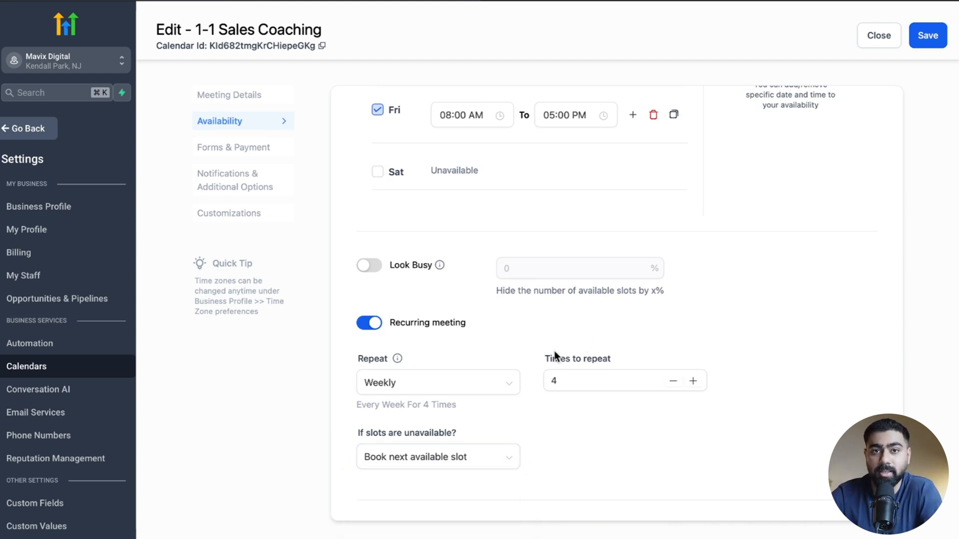
mouse_move(520, 413)
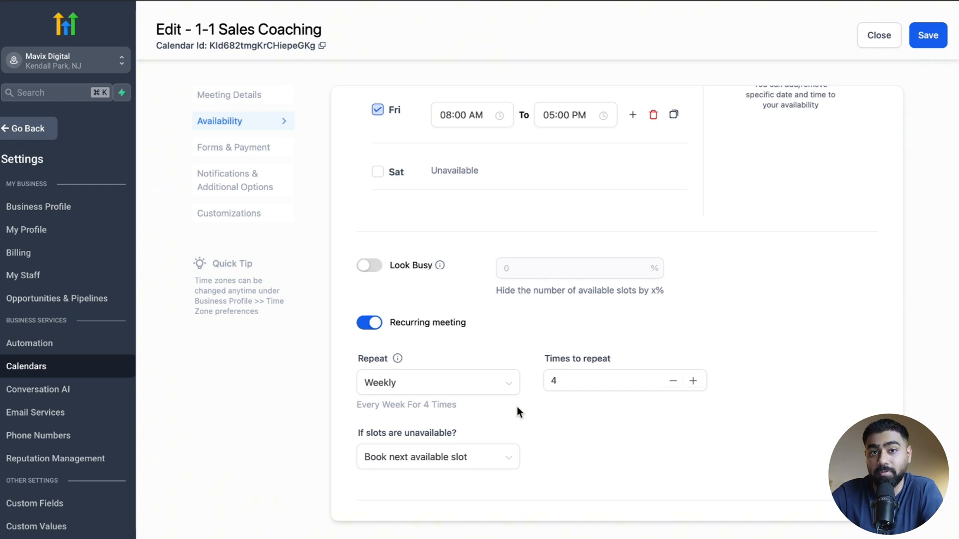
mouse_move(509, 256)
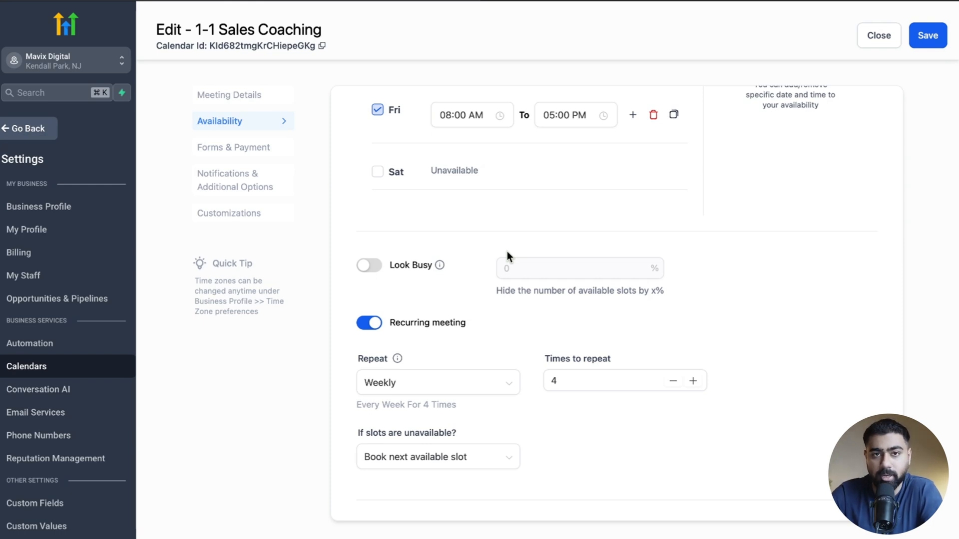
scroll(down, 3)
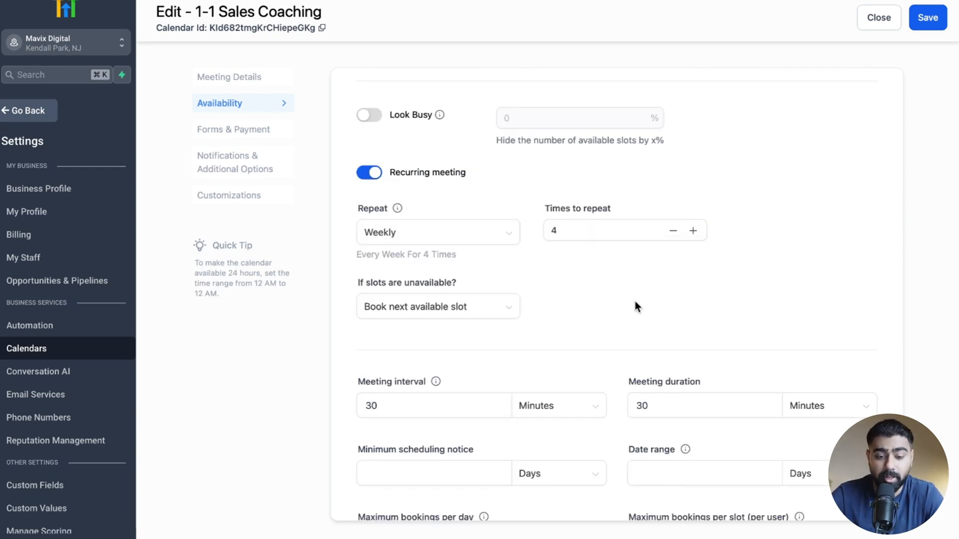
click(926, 17)
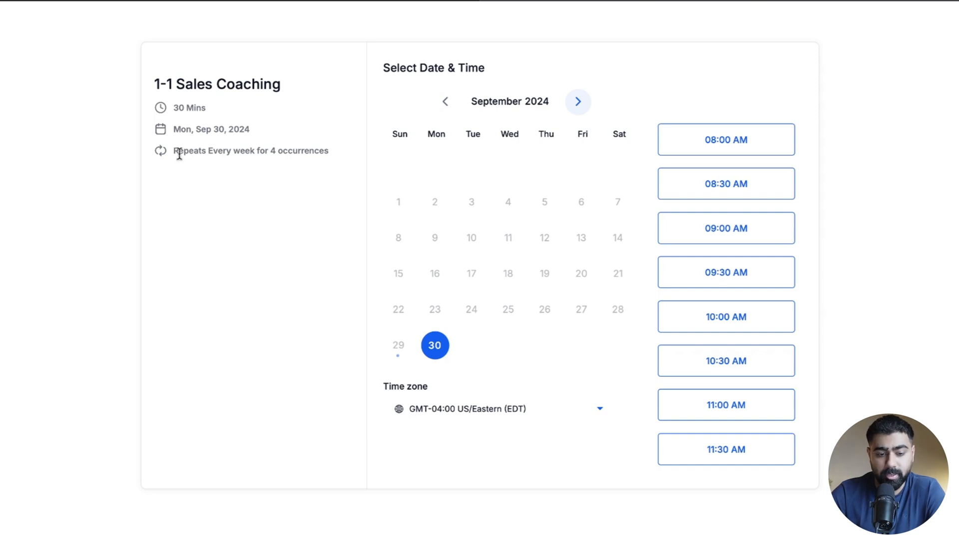
mouse_move(244, 155)
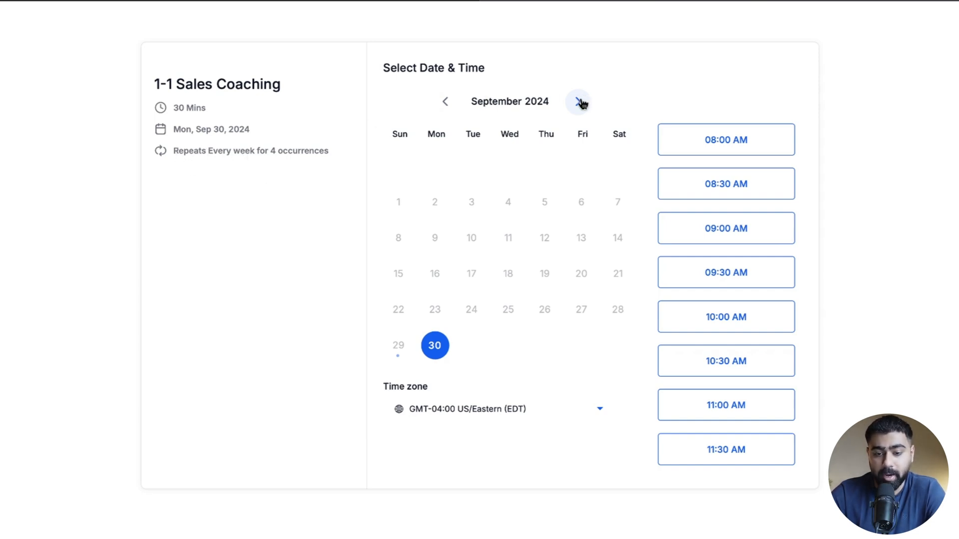
Book the weekly series at 12:00 PM on Tuesday, Oct 1, 2024.
click(577, 101)
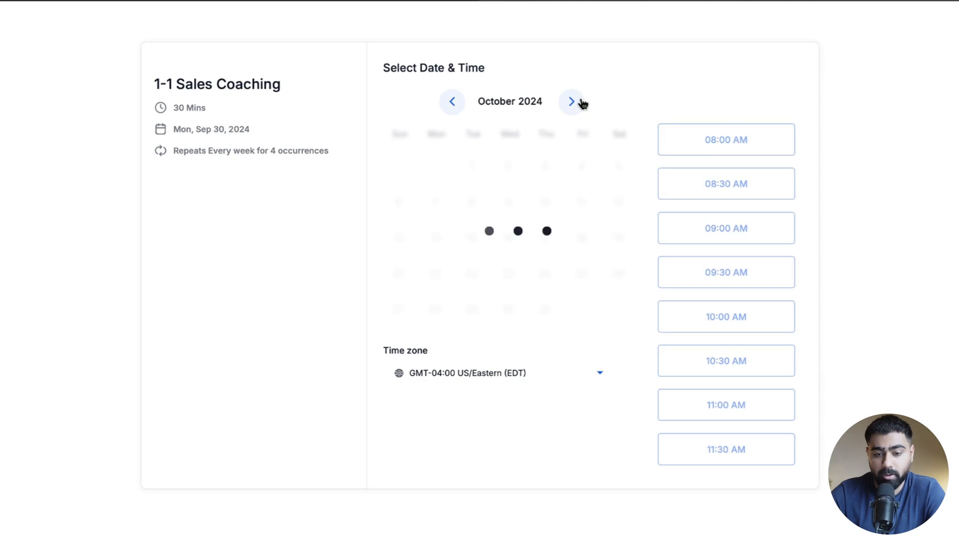
click(570, 102)
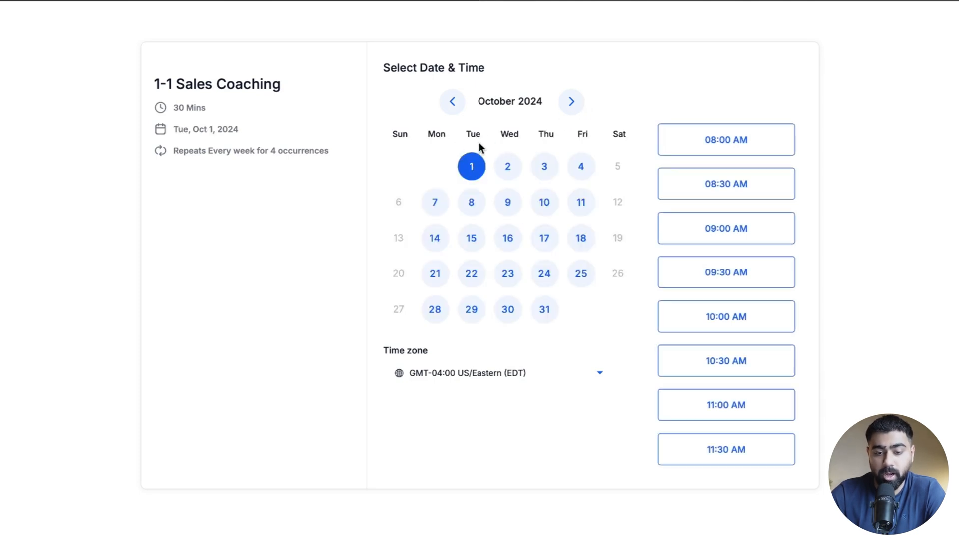
scroll(down, 3)
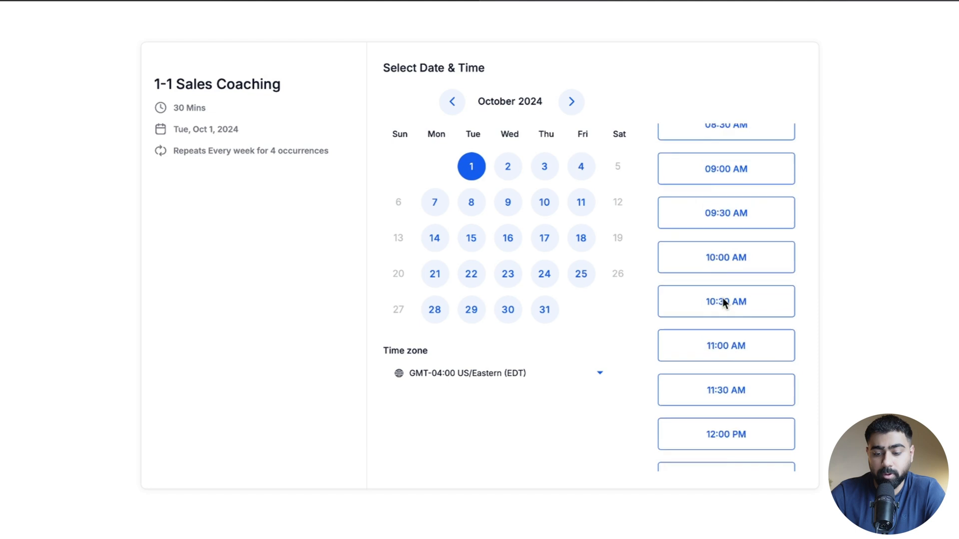
scroll(down, 3)
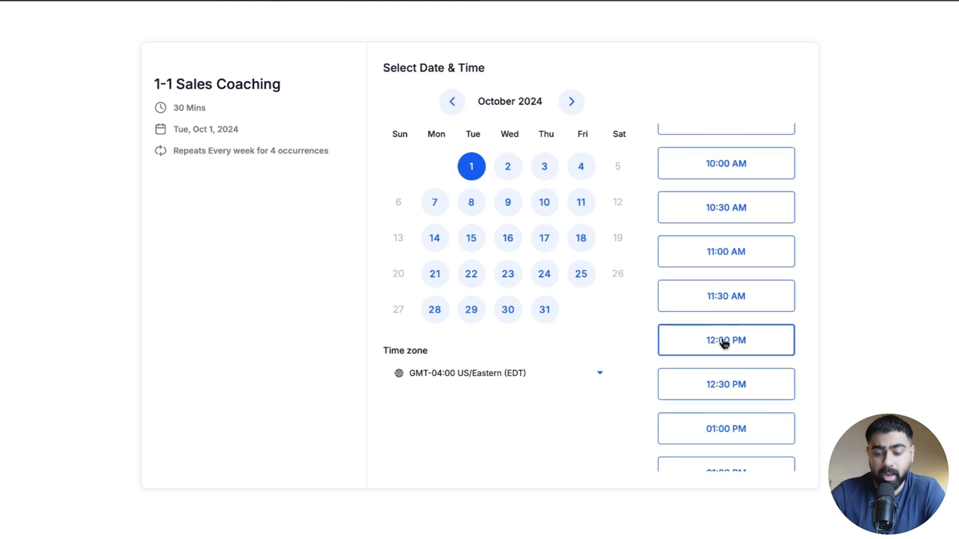
click(726, 340)
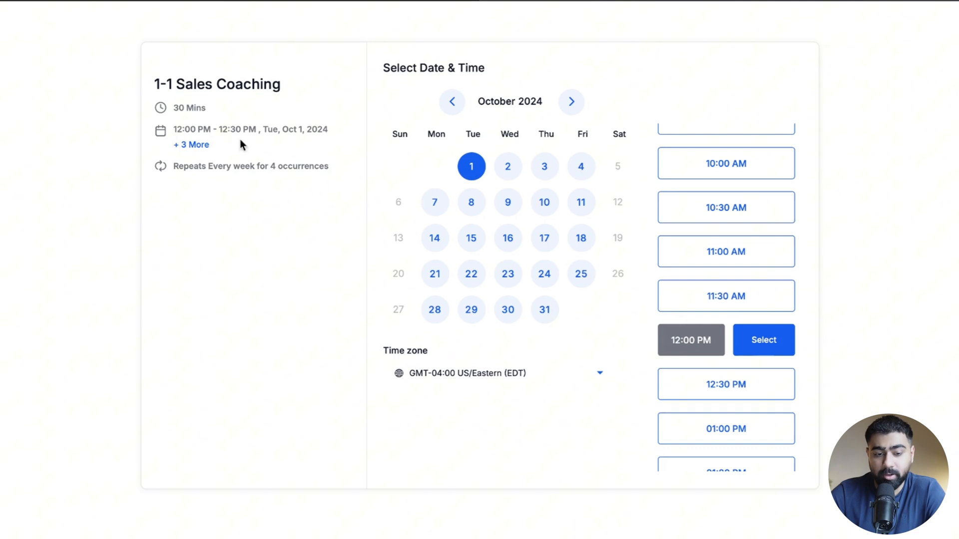
click(191, 145)
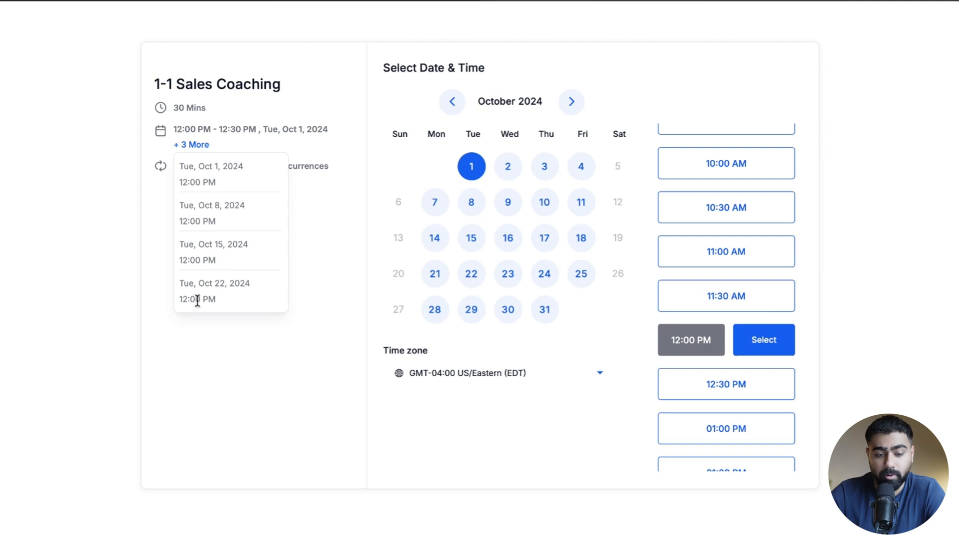
click(763, 340)
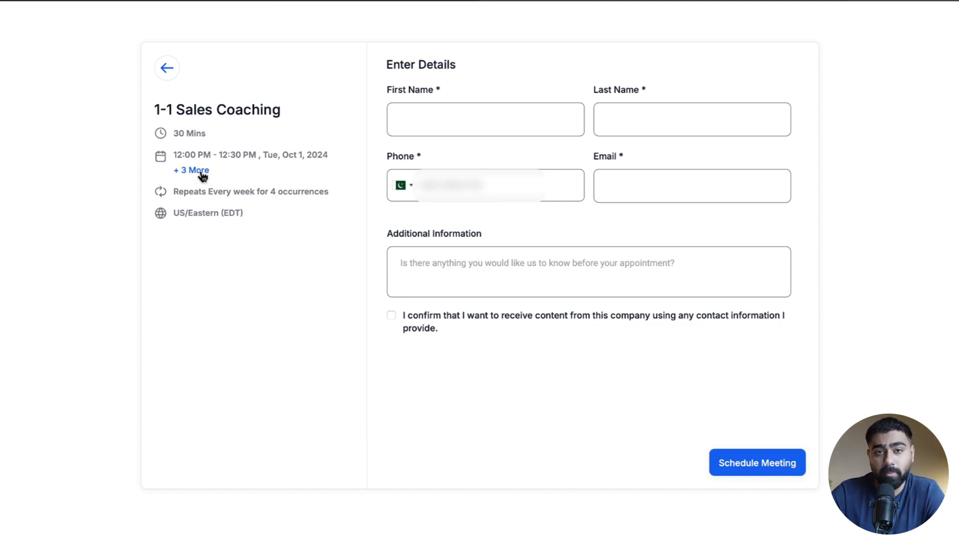
Review the Oct 1, 8, 15 and 22 weekly occurrences under '+3 More'.
click(191, 170)
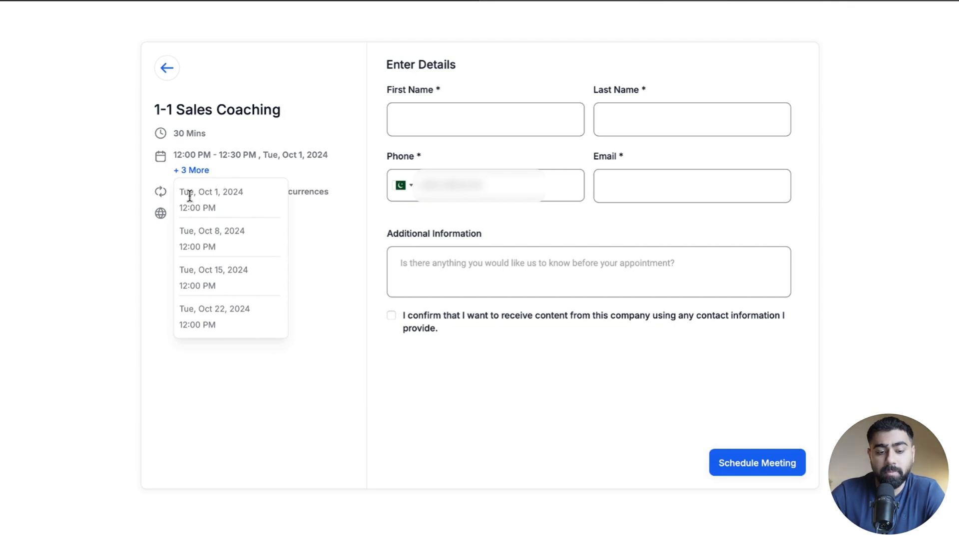
mouse_move(227, 233)
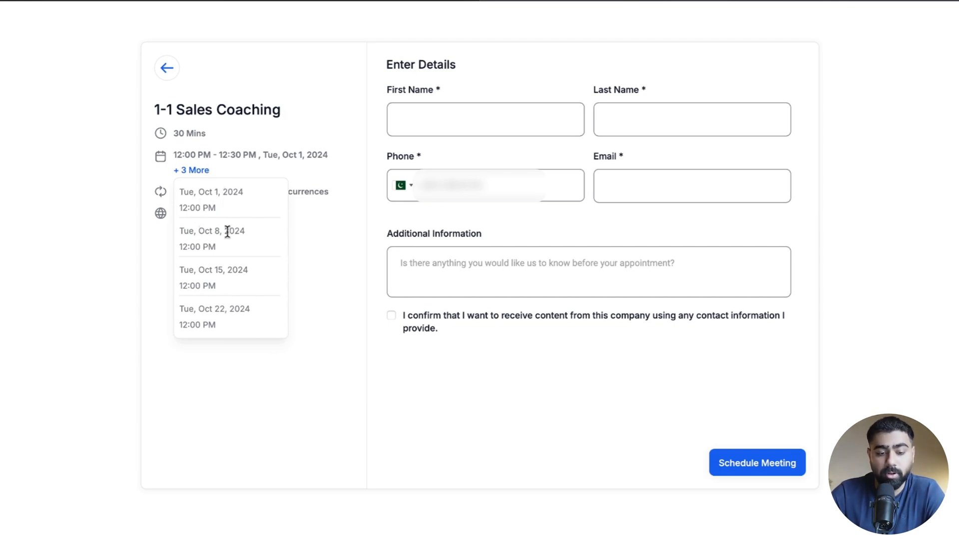
mouse_move(219, 253)
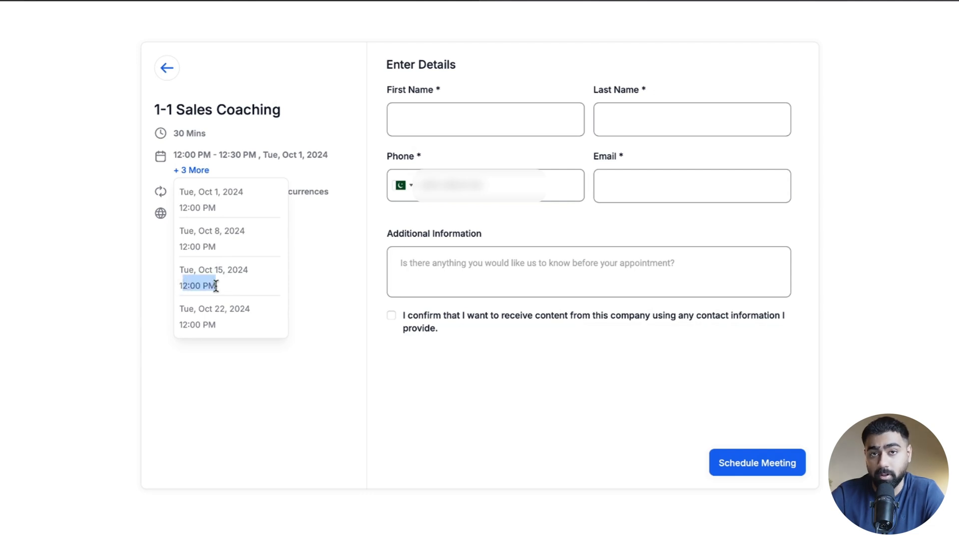
click(191, 170)
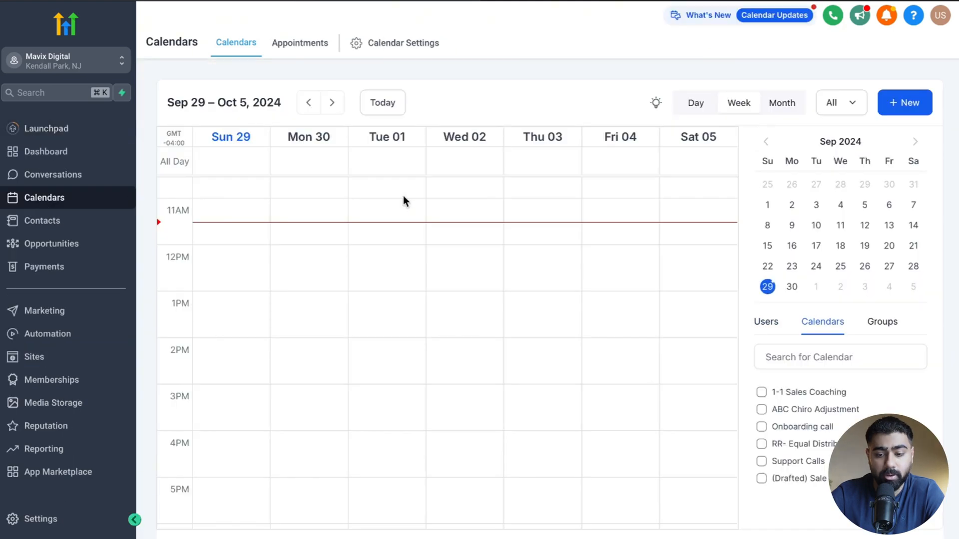
Filter Calendars to 1-1 Sales Coaching and advance to the Oct 13–19 week.
click(761, 392)
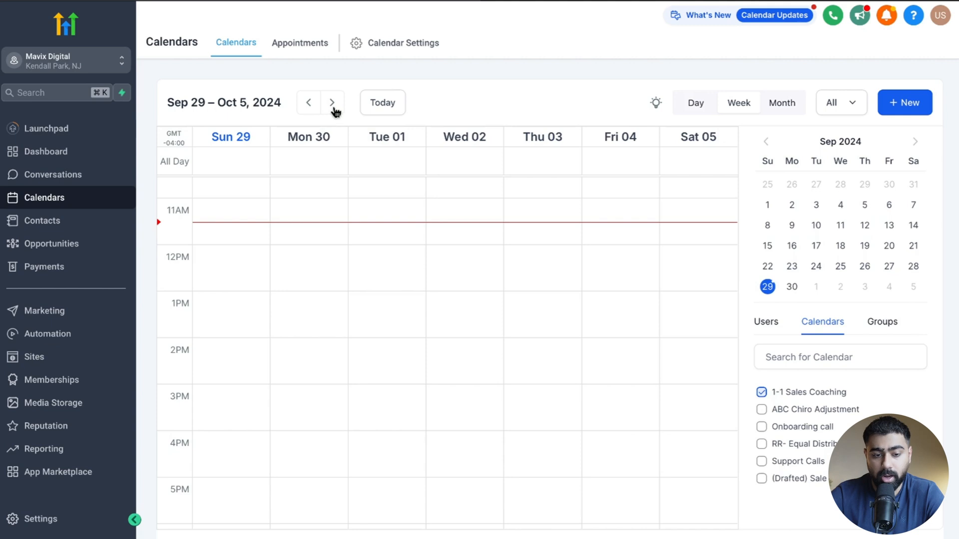
click(332, 102)
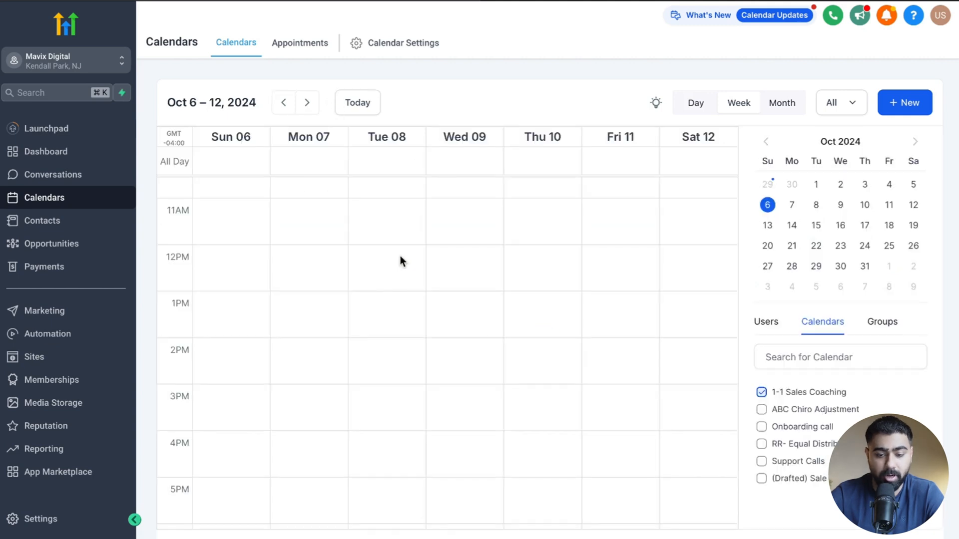
click(308, 102)
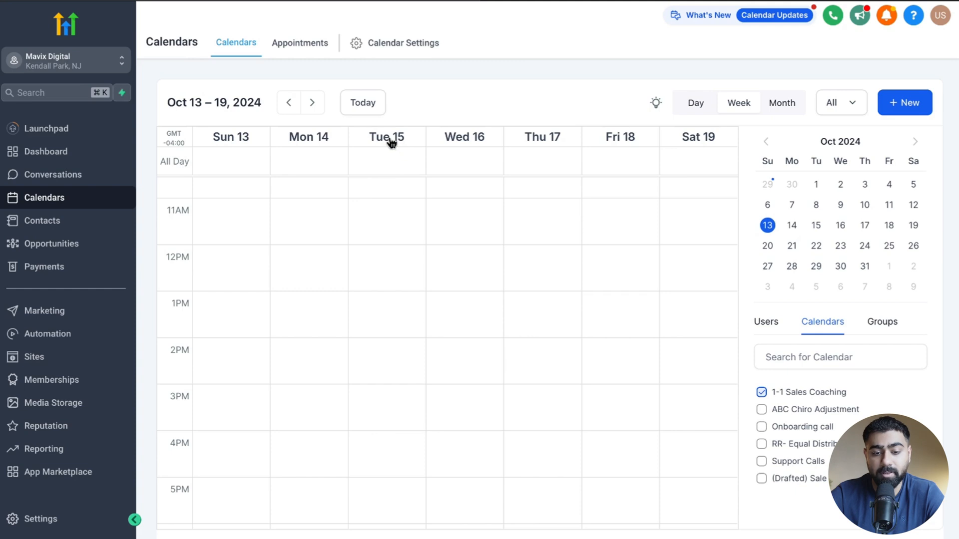
mouse_move(391, 261)
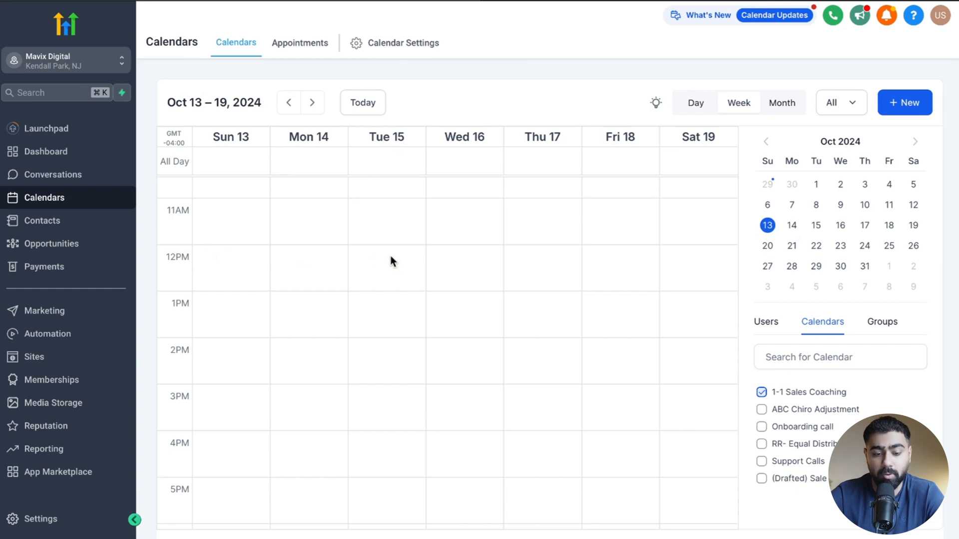
Book a 'Dummy app' appointment for Oct 15, 12:00–12:30 PM.
click(392, 261)
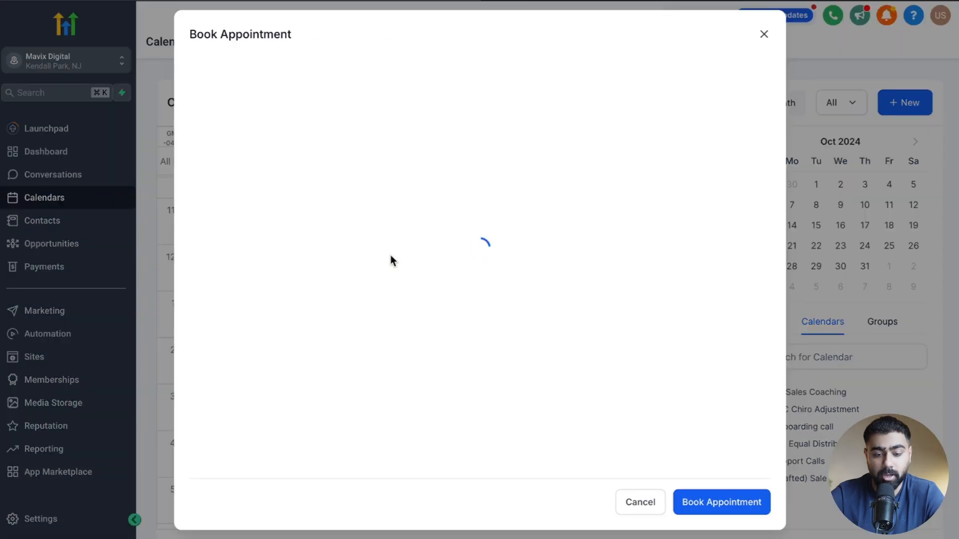
text(Dummy appointment)
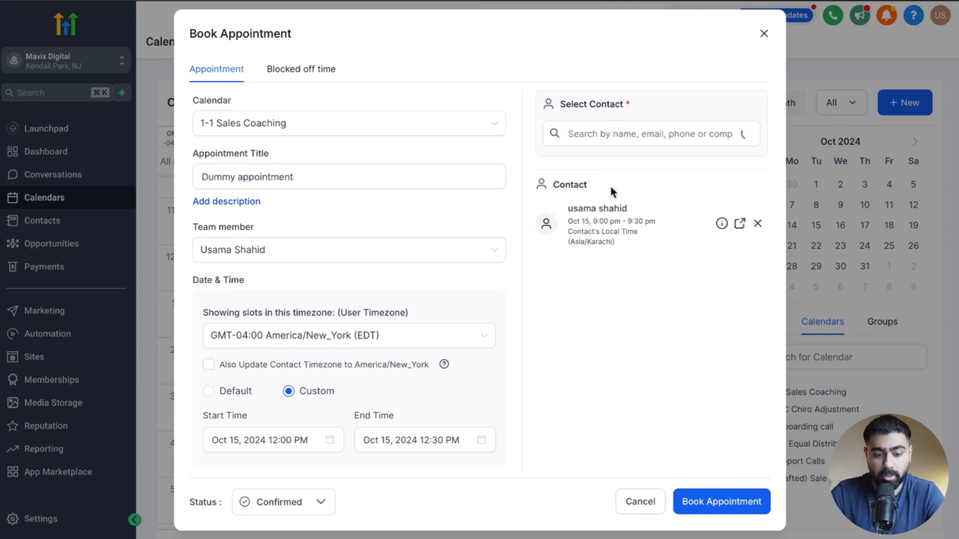
scroll(down, 3)
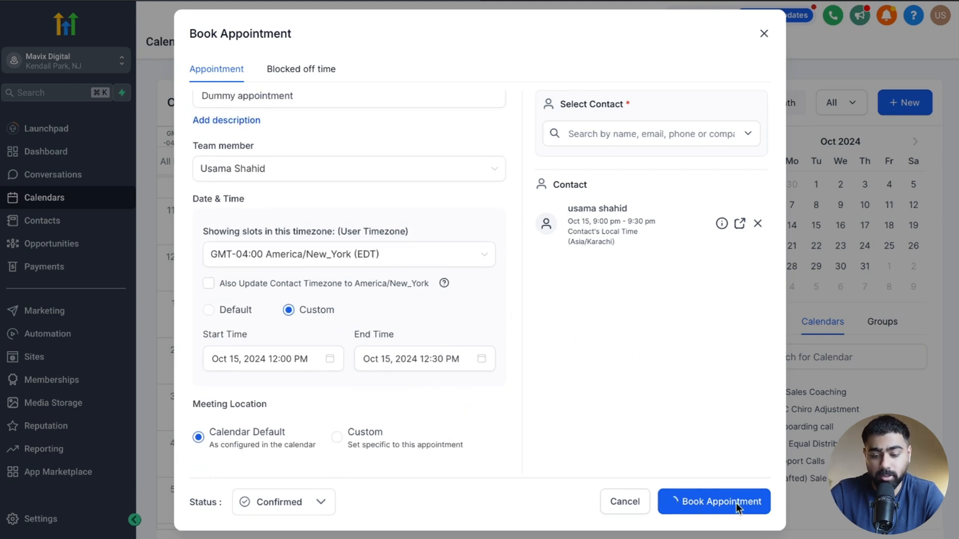
click(713, 502)
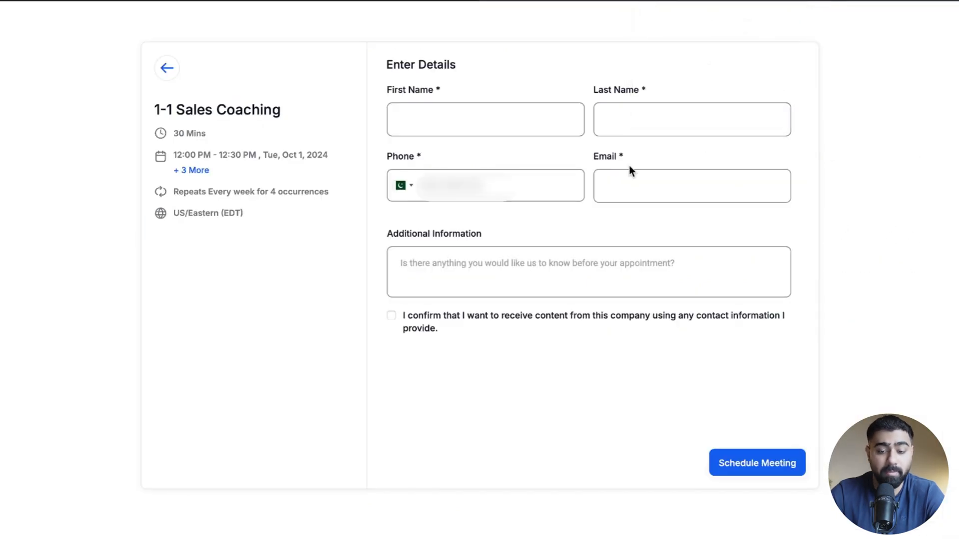
Reselect Oct 1 at 12:00 PM and verify Oct 15 is struck from the occurrences.
click(167, 67)
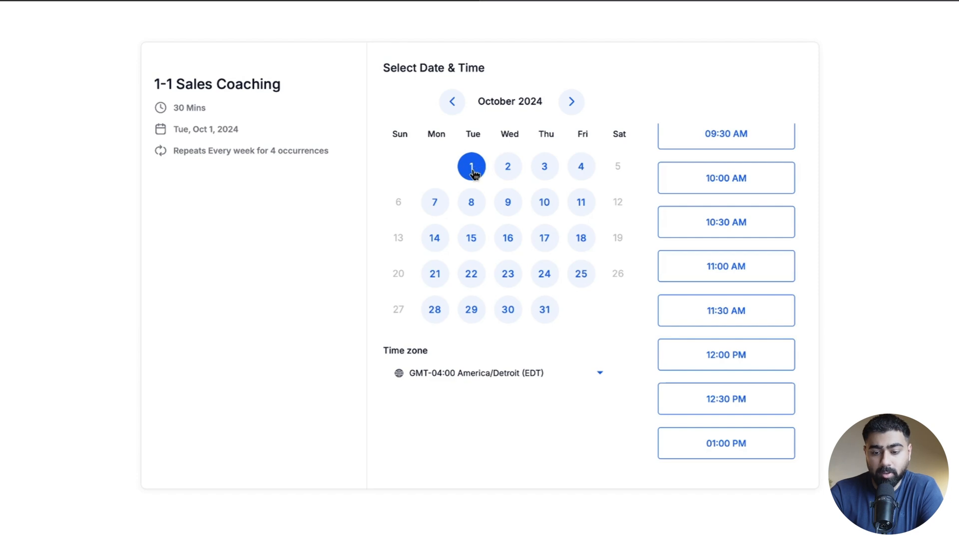
click(725, 354)
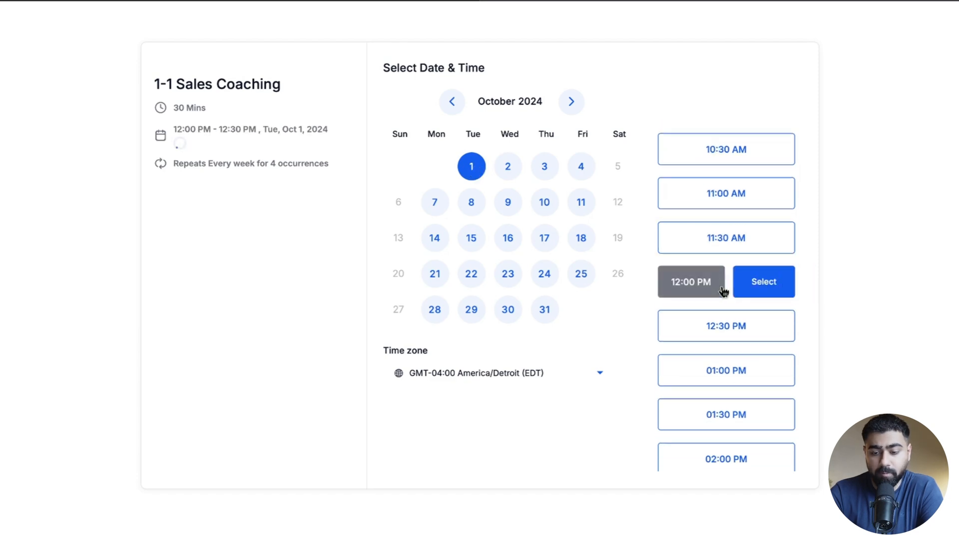
mouse_move(179, 141)
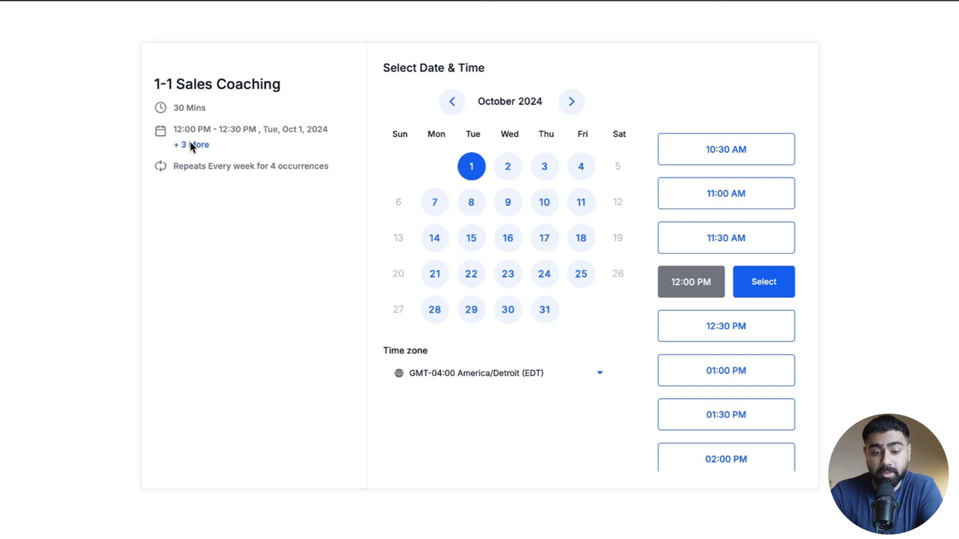
mouse_move(471, 238)
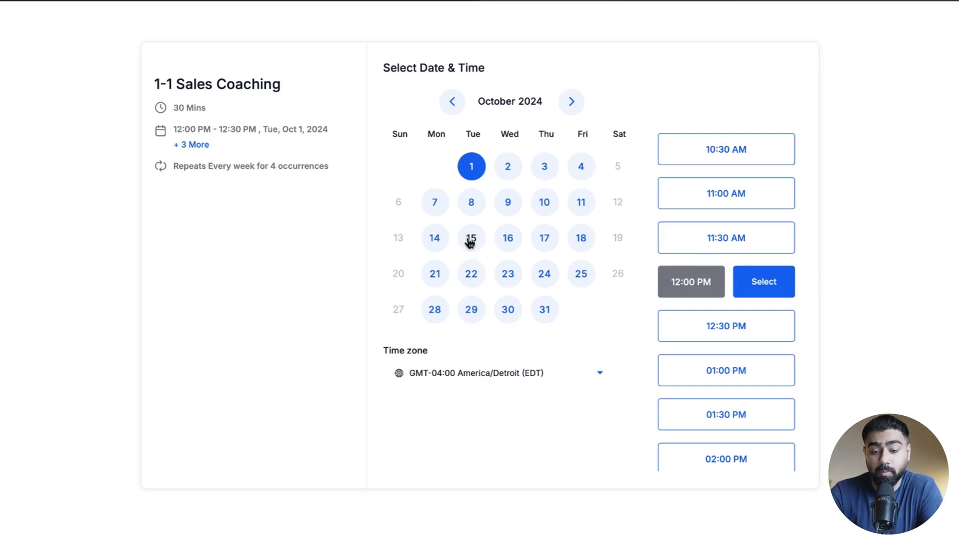
mouse_move(471, 310)
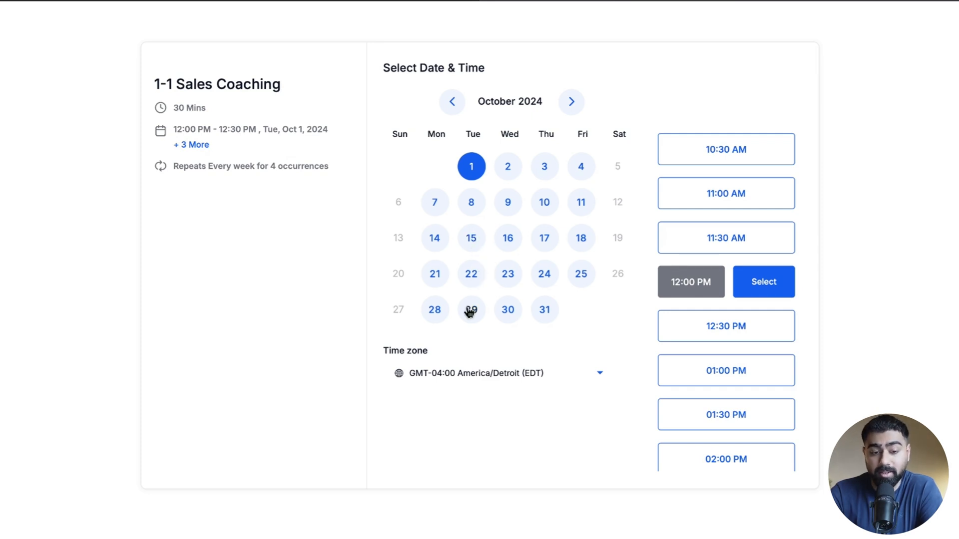
click(191, 144)
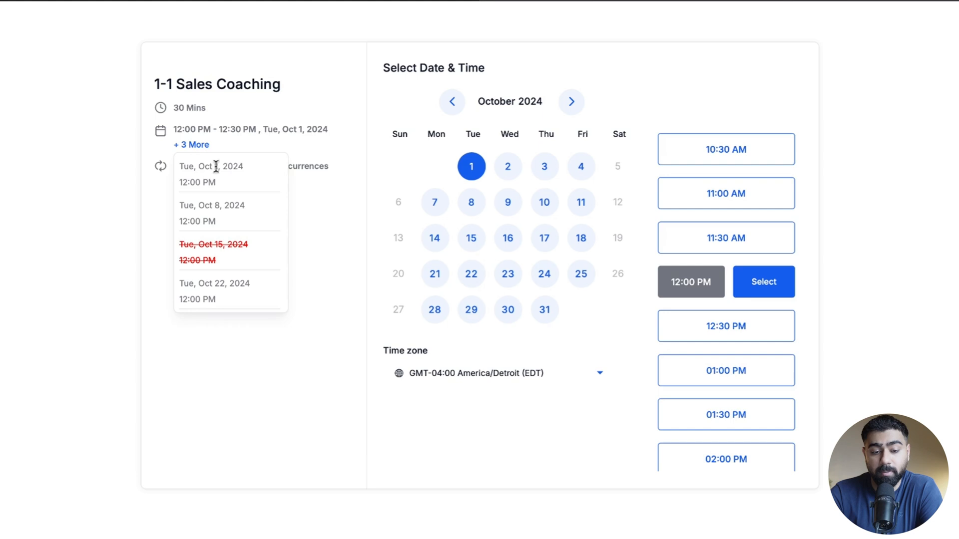
mouse_move(208, 201)
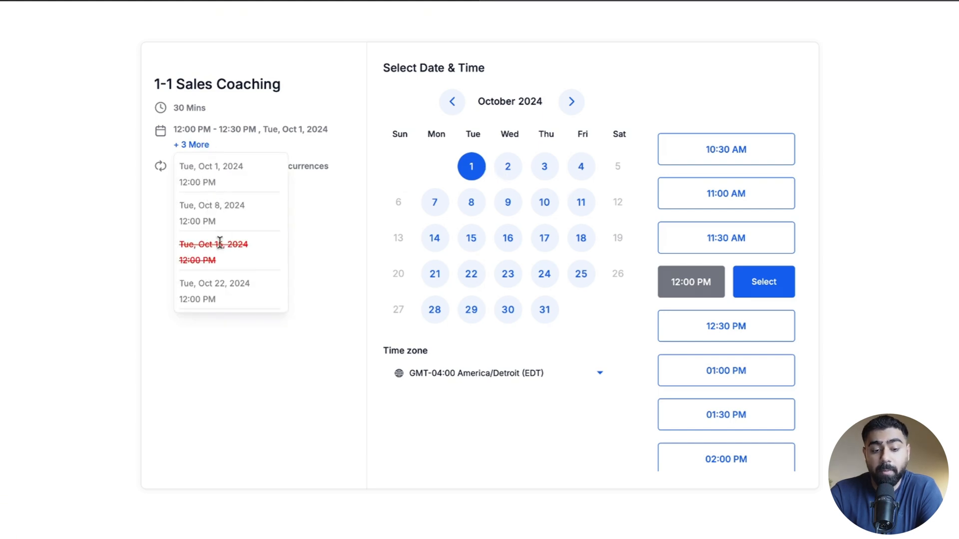
mouse_move(202, 254)
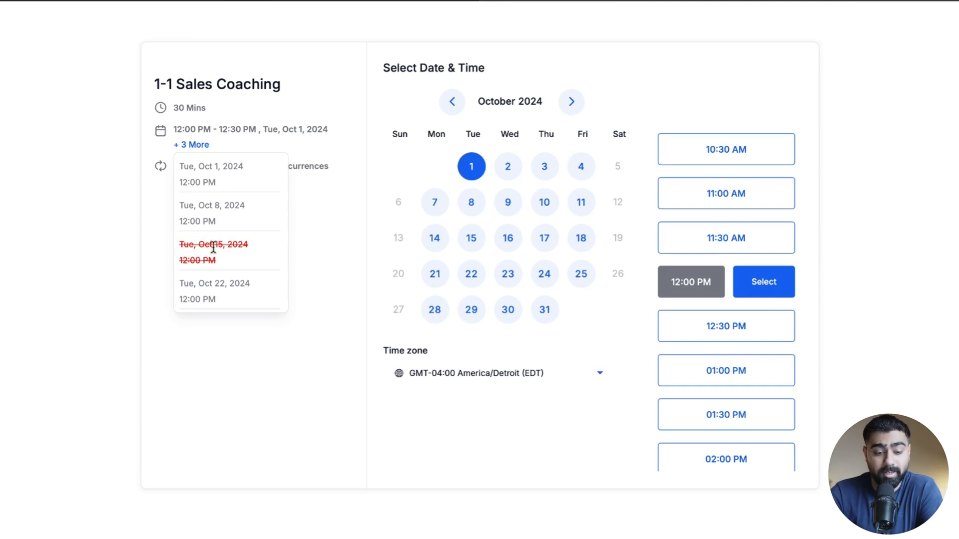
scroll(down, 3)
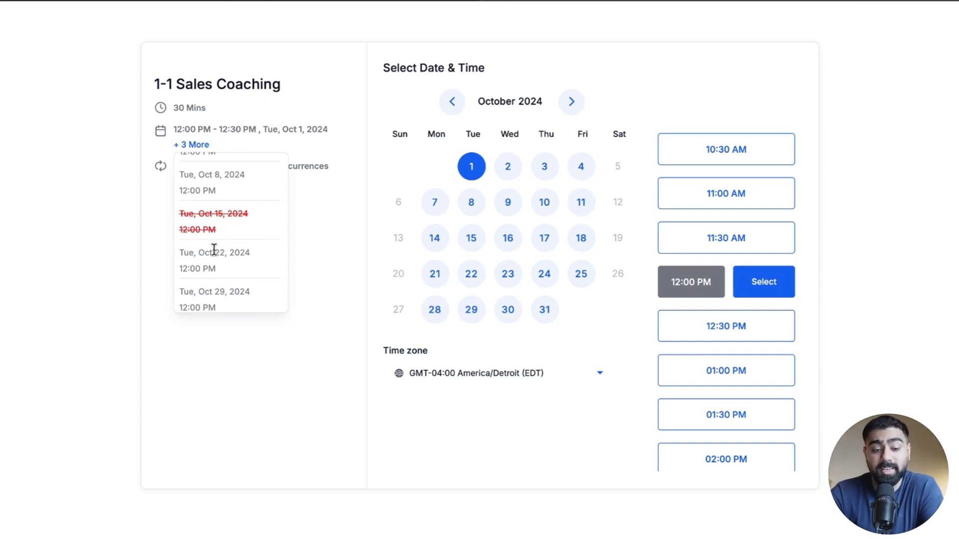
mouse_move(218, 265)
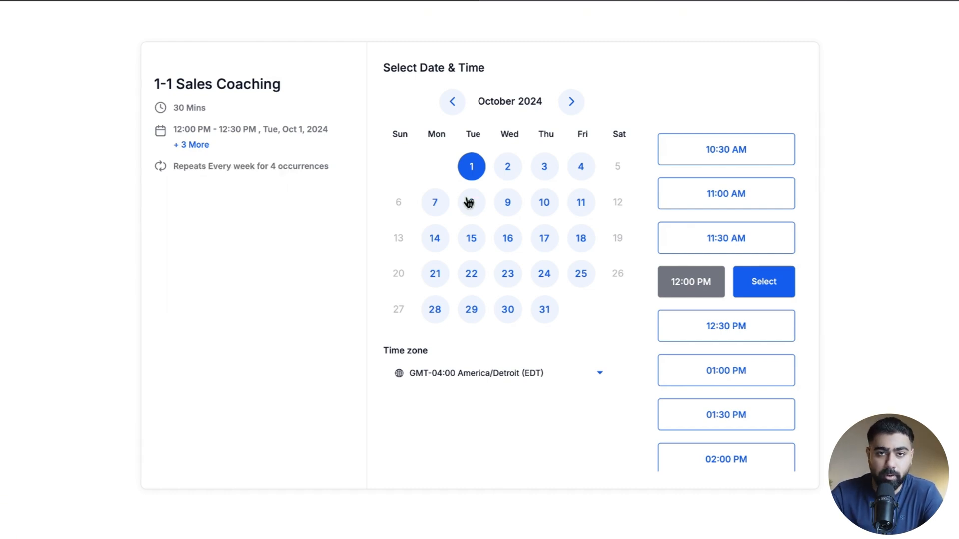
mouse_move(523, 115)
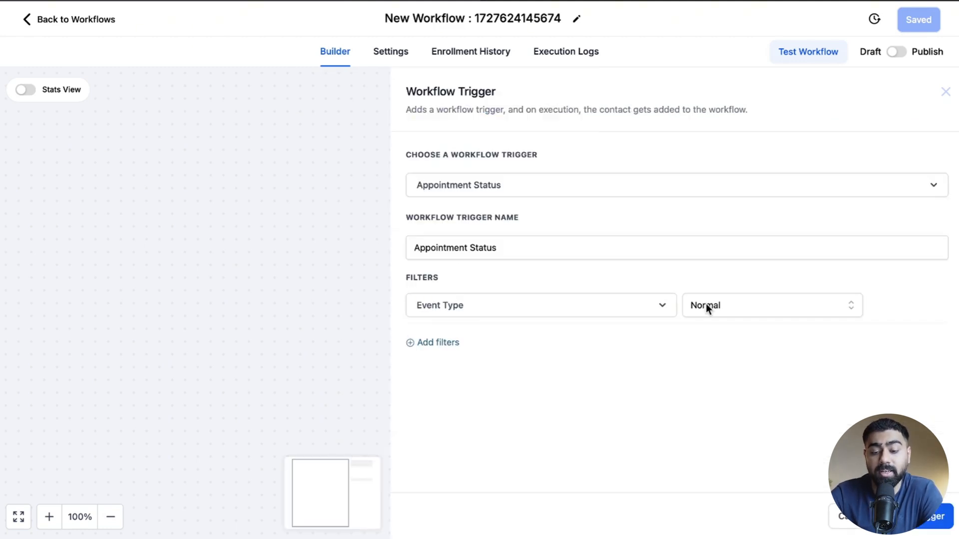
mouse_move(728, 293)
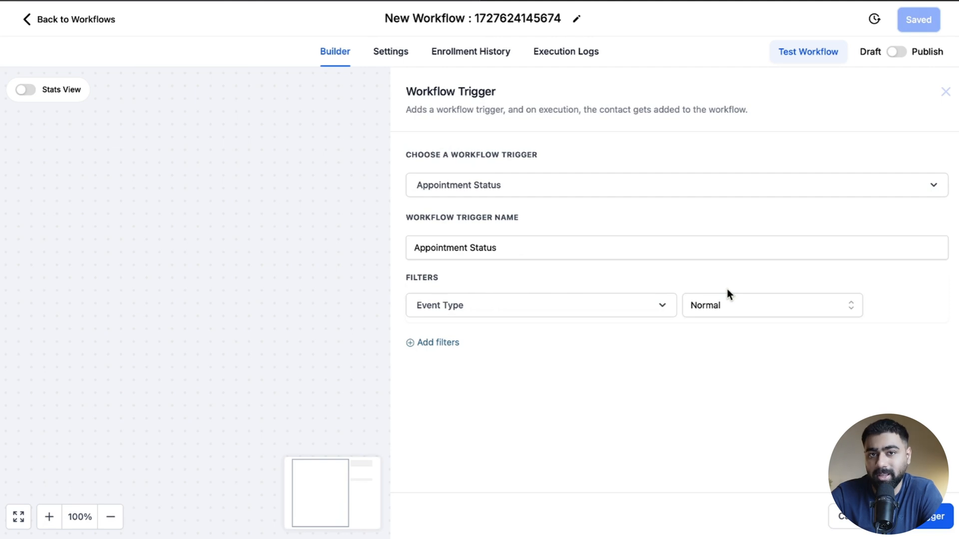
mouse_move(729, 316)
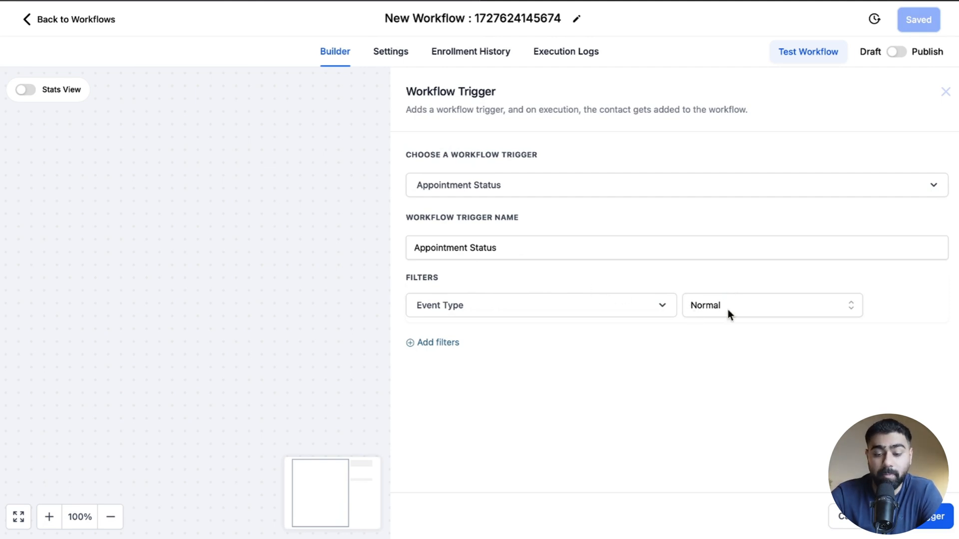
mouse_move(714, 290)
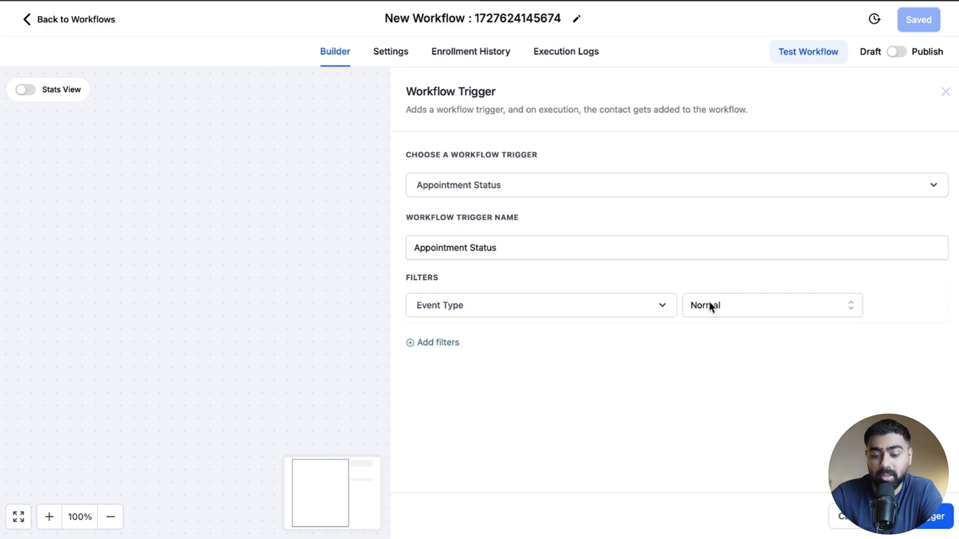
Filter the Appointment Status trigger to Recurring events in the 1-1 Sales Coaching calendar.
click(768, 306)
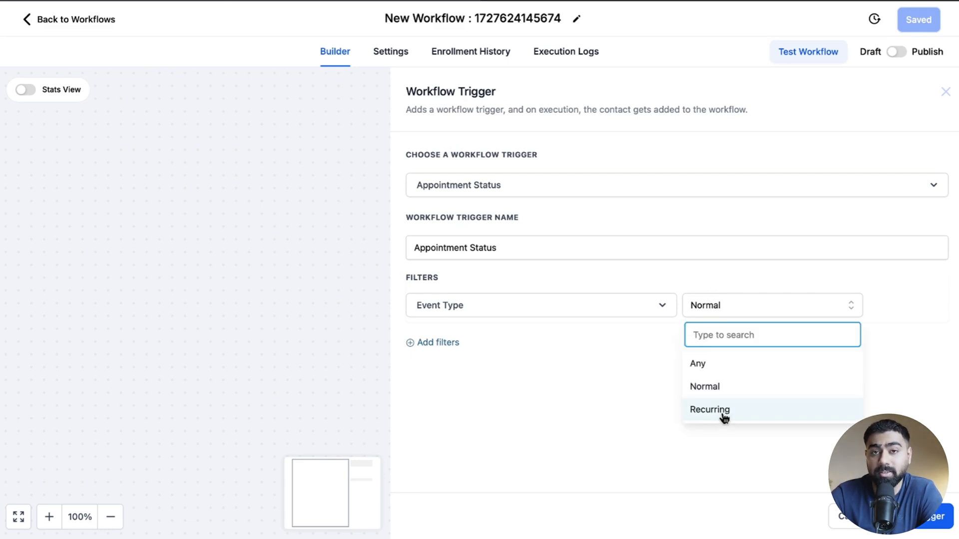
mouse_move(711, 364)
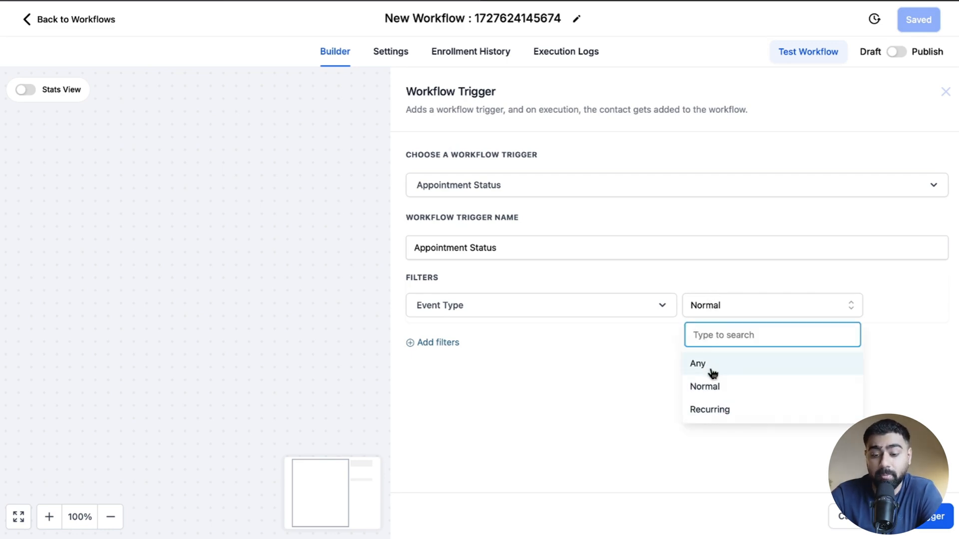
mouse_move(709, 409)
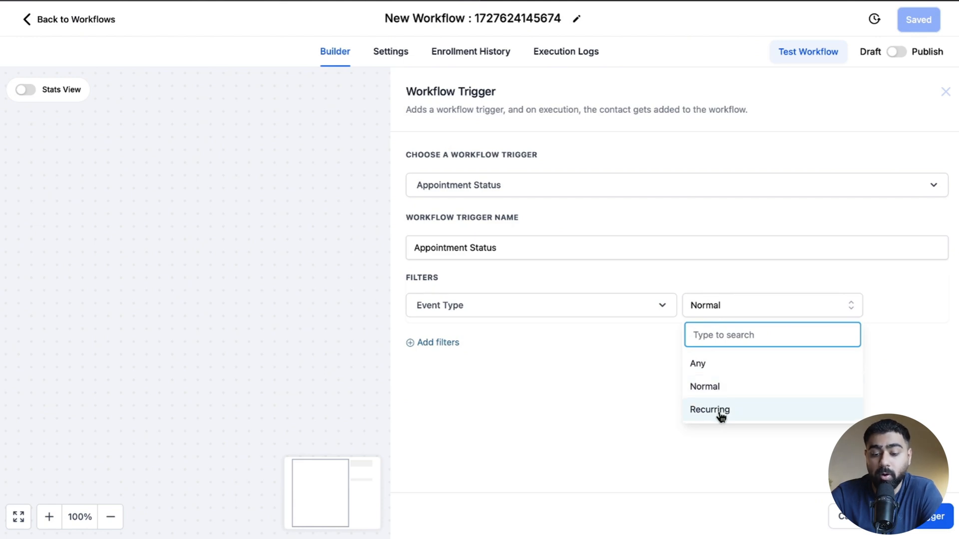
click(708, 409)
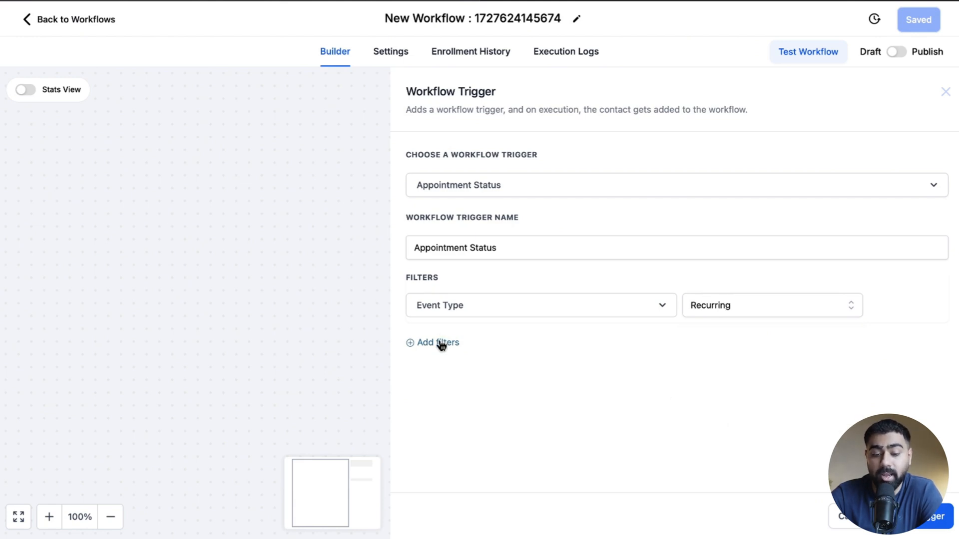
click(431, 343)
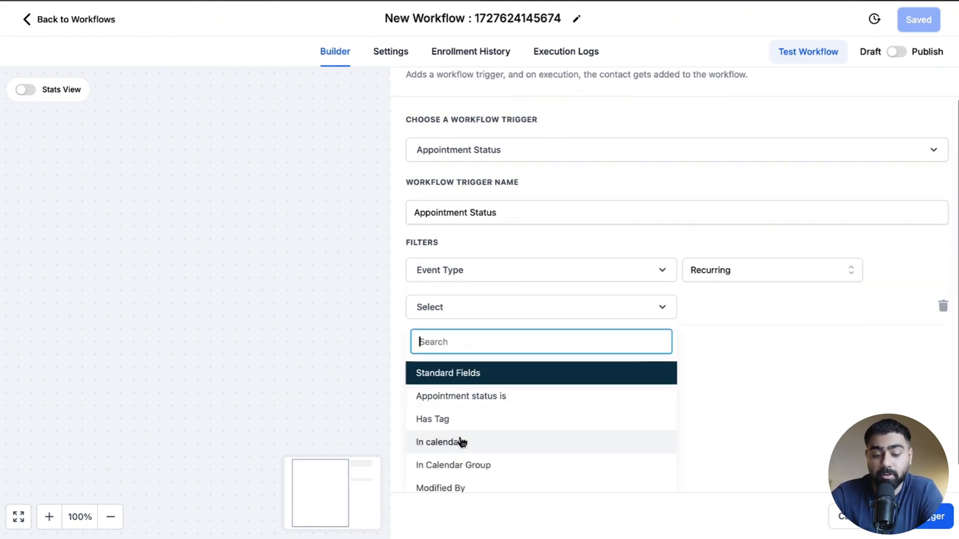
click(437, 442)
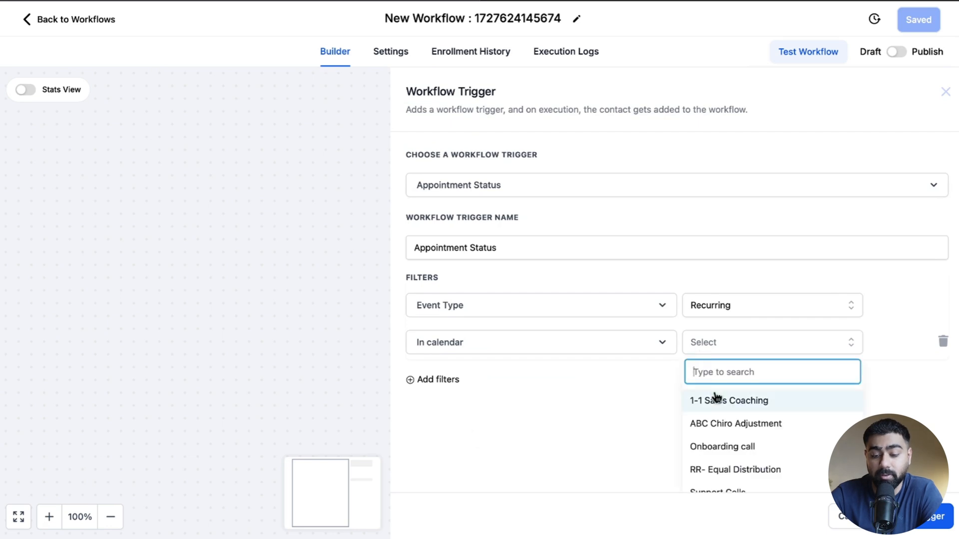
click(729, 400)
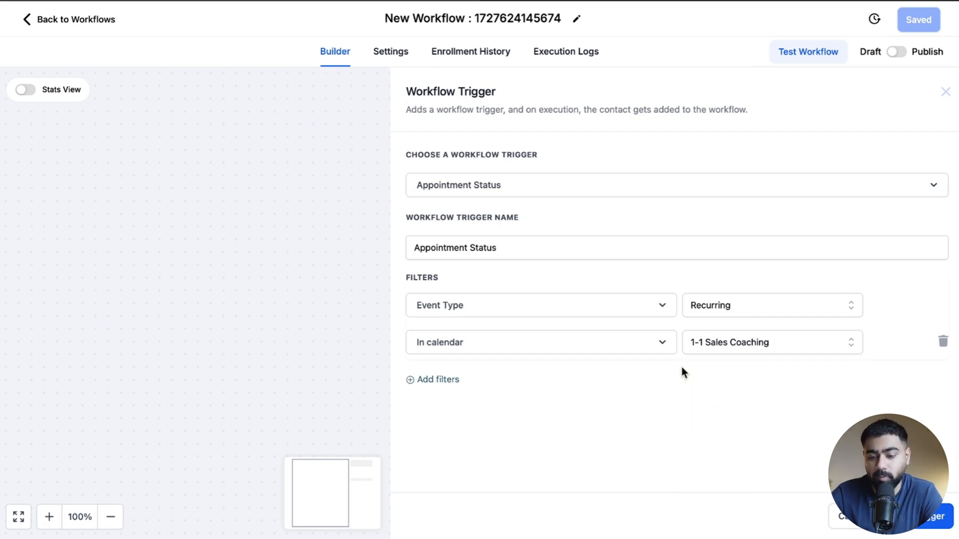